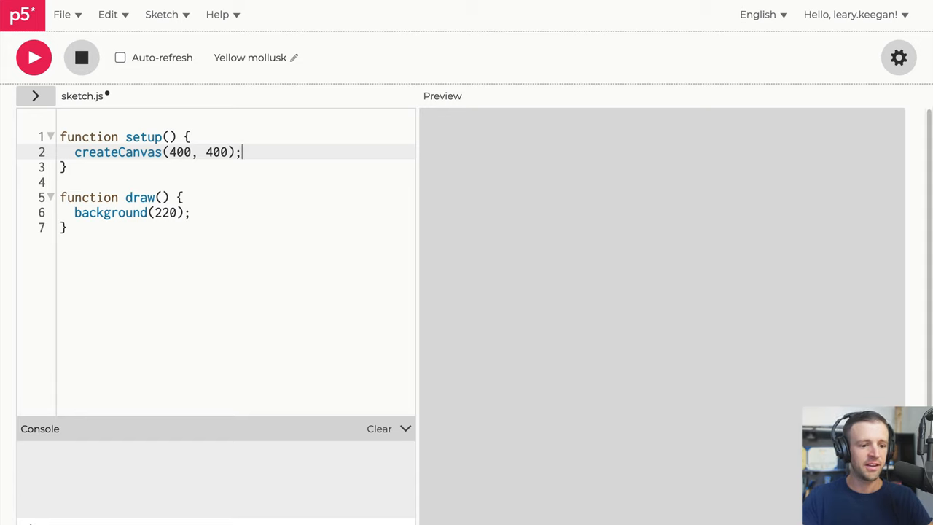
# Set angleMode(DEGREES) in setup right after createCanvas.
pyautogui.press('Enter')
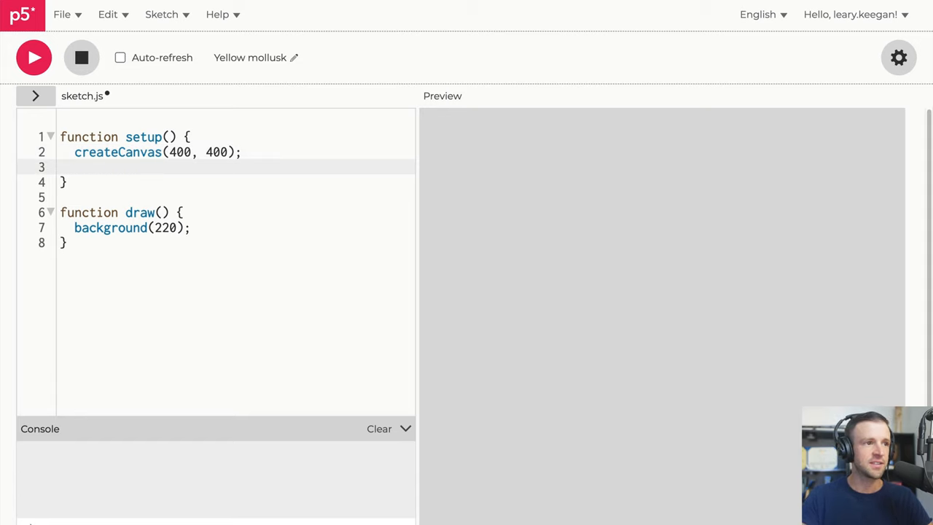
pyautogui.write('angleMode(')
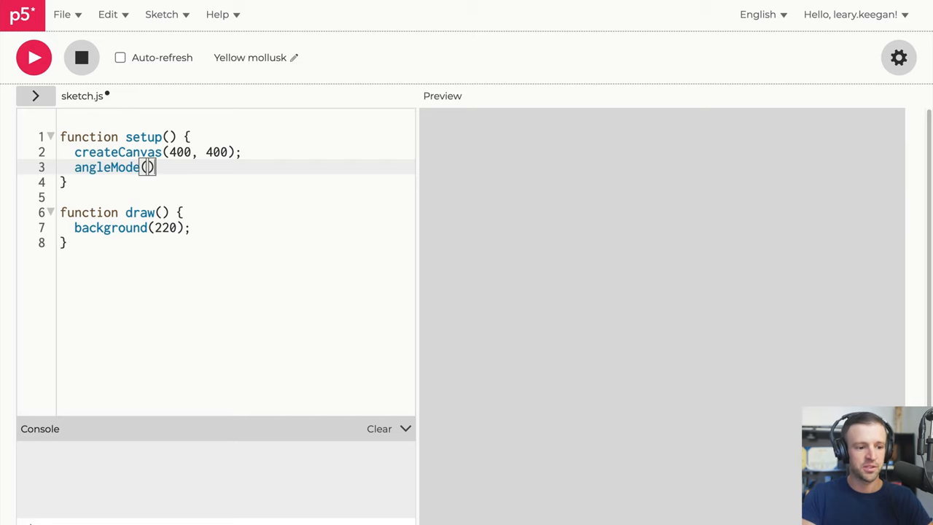
pyautogui.write('DEGREE')
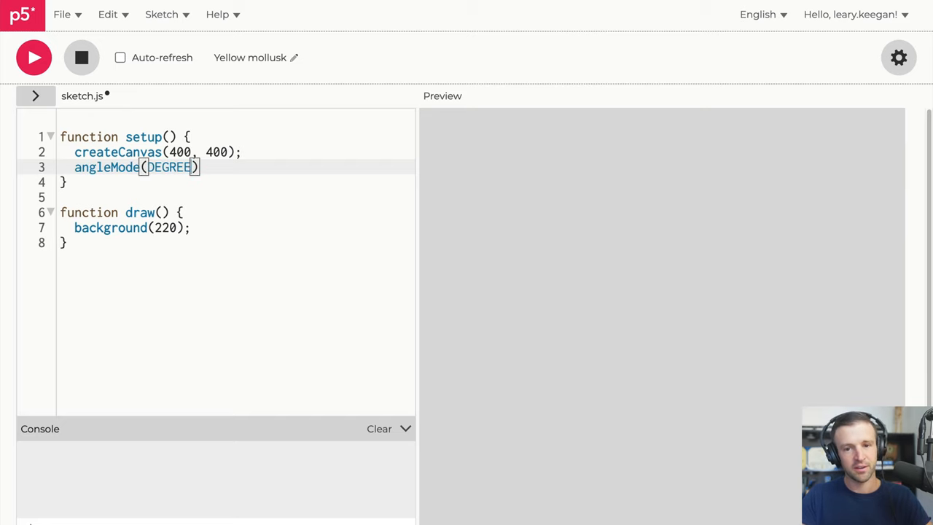
pyautogui.write('S')
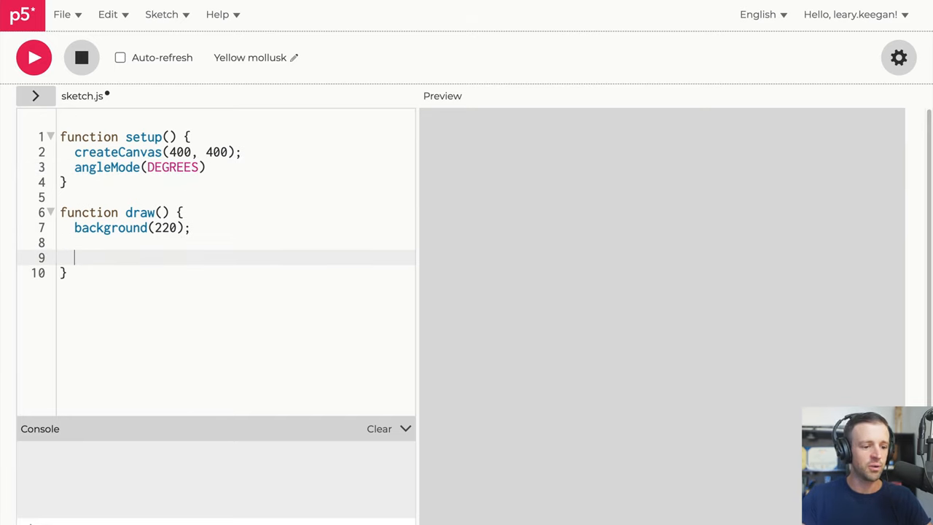
# Draw a circle with ellipse(0,0,50) in draw.
pyautogui.write('ellipse(')
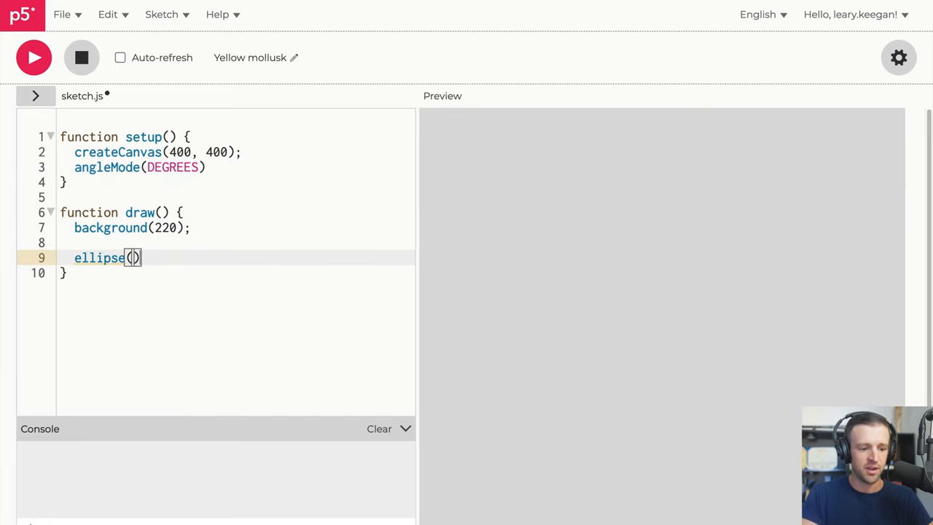
pyautogui.write('0,0')
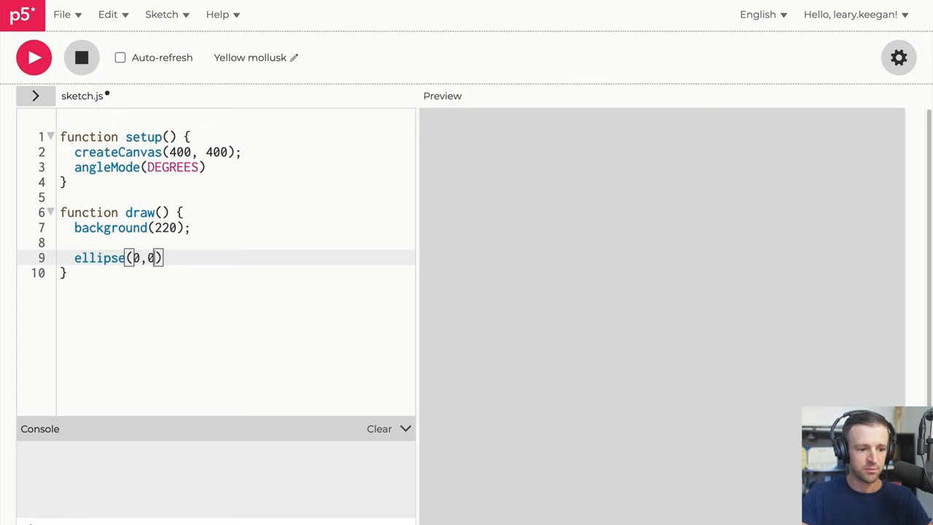
pyautogui.write(',50')
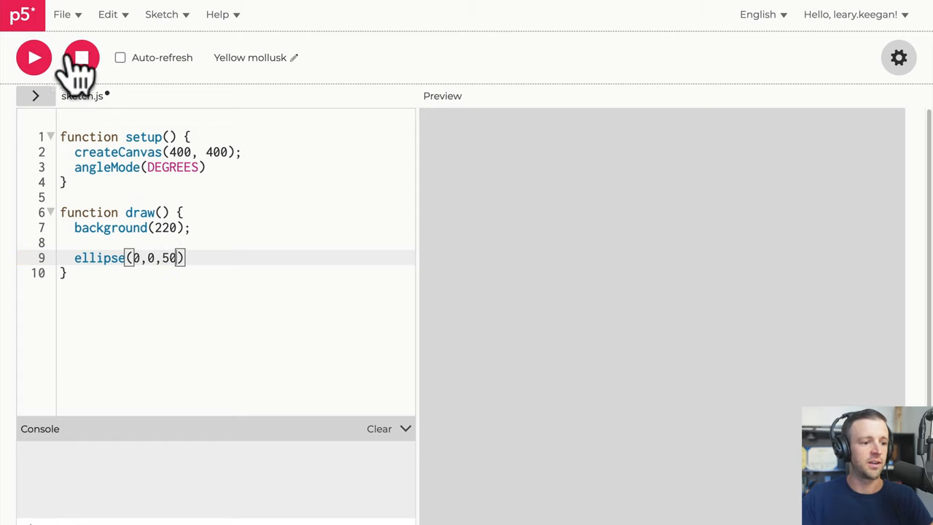
# Preview the sketch, add translate(200, 200) and make the canvas windowWidth by windowHeight.
pyautogui.click(33, 57)
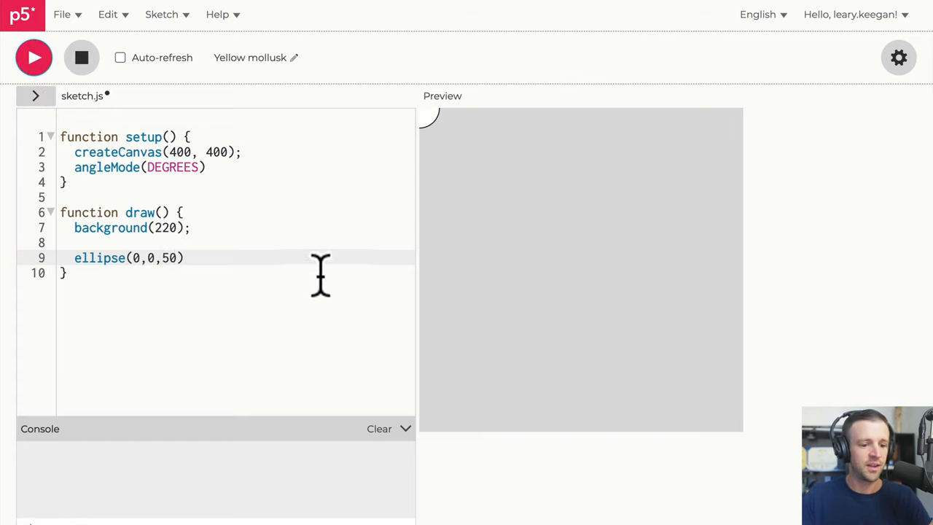
pyautogui.moveTo(430, 143)
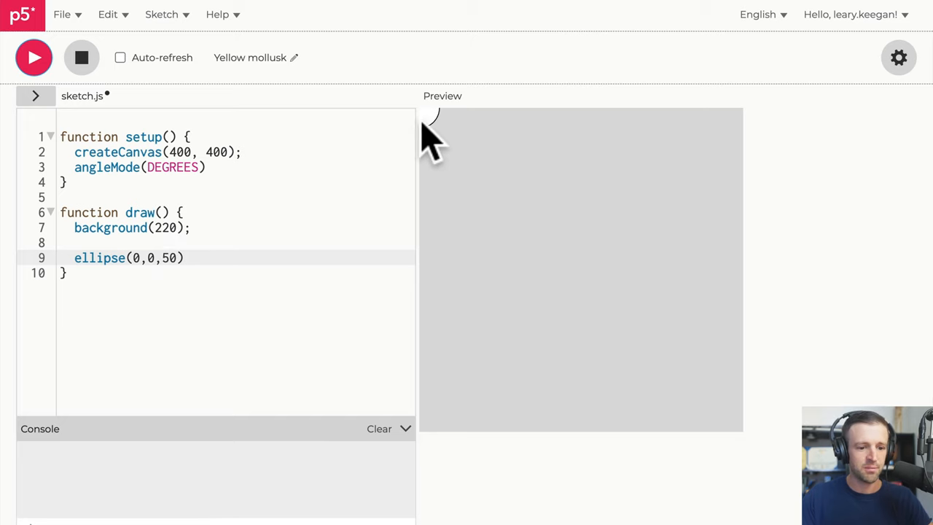
pyautogui.moveTo(242, 256)
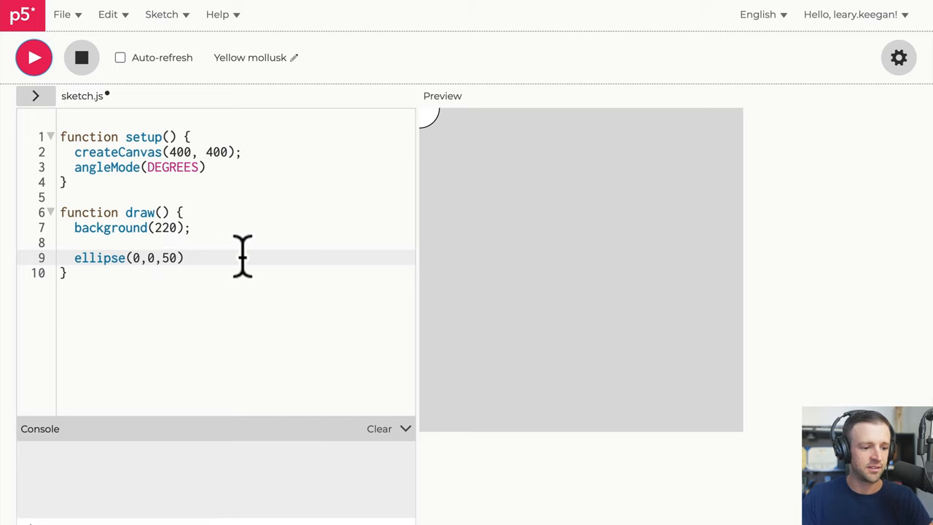
pyautogui.write('translate(')
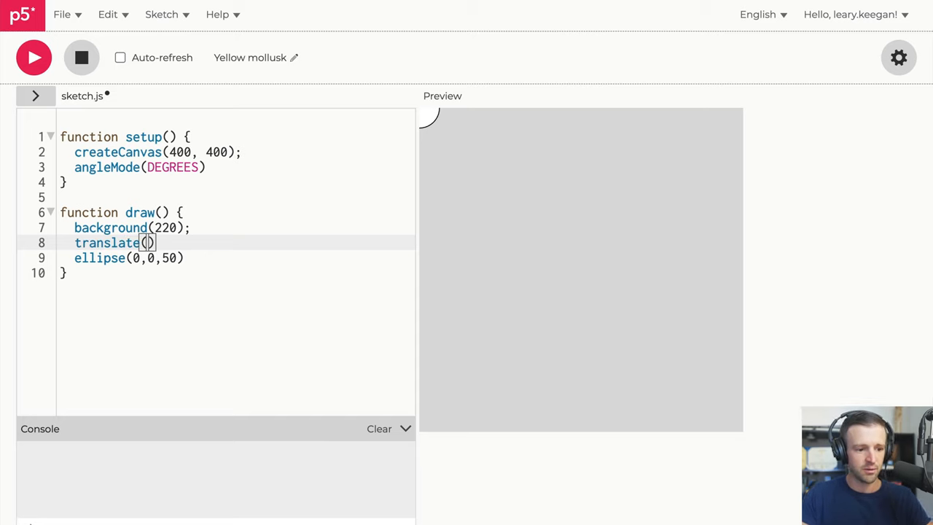
pyautogui.write('200, 200')
pyautogui.click(236, 152)
pyautogui.write('windowwid')
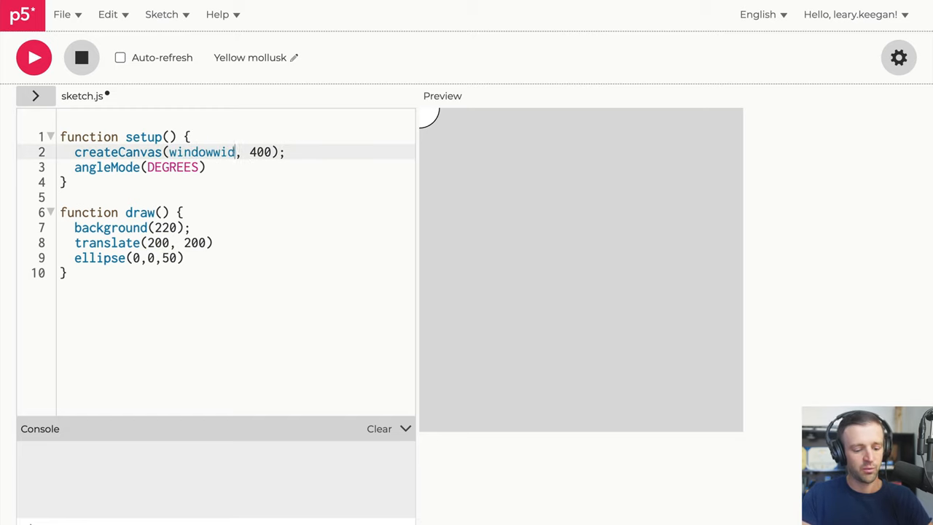
pyautogui.write('Width, windowHeight')
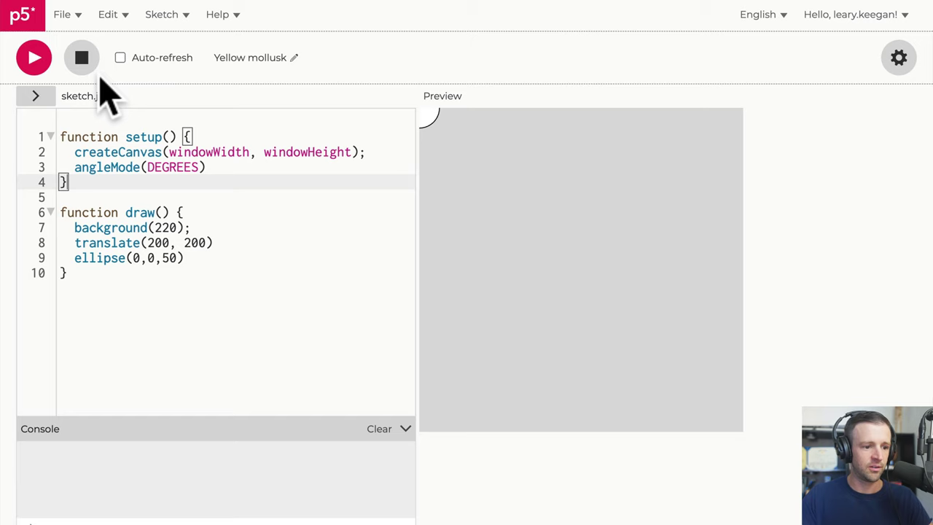
pyautogui.click(33, 58)
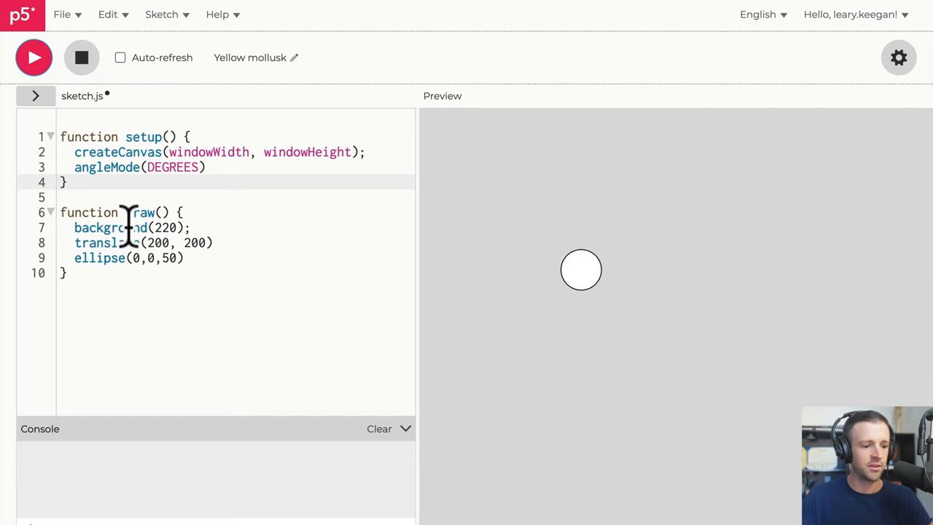
# Change translate to windowWidth/2, windowHeight/2 to centre the origin.
pyautogui.write('wi')
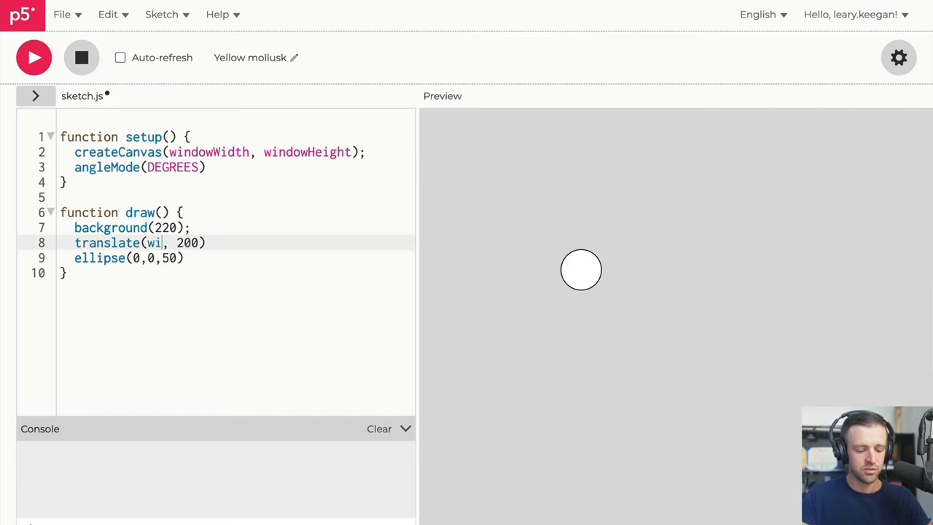
pyautogui.write('ndowWidth/2')
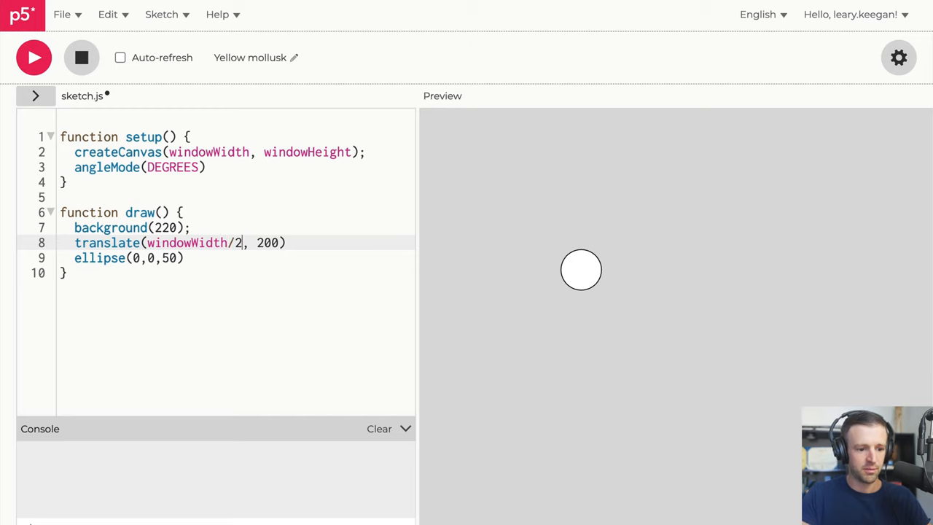
pyautogui.write('window')
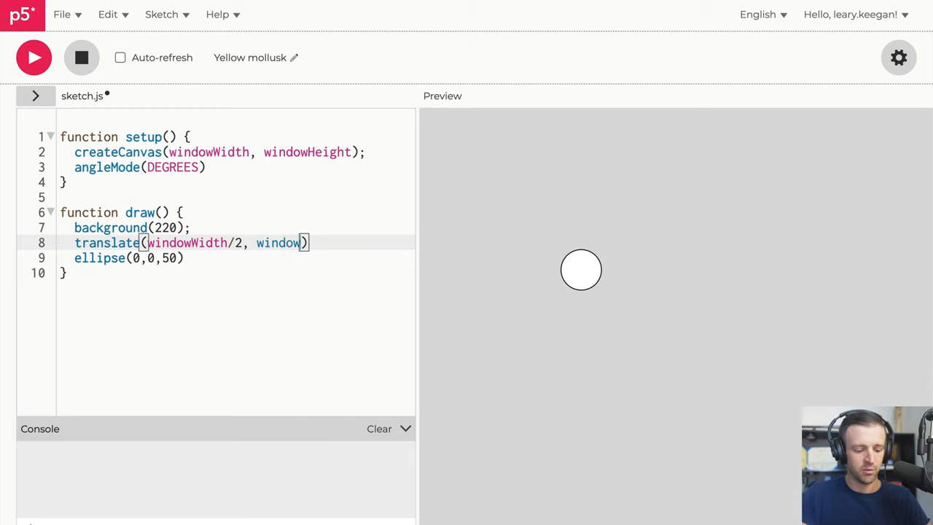
pyautogui.write('Height/2')
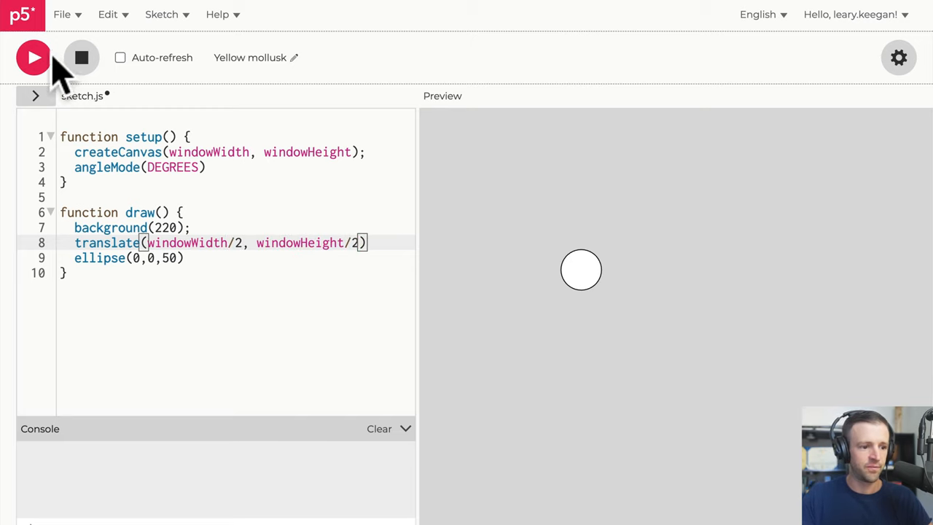
# Preview the centred circle and insert two blank lines between translate and ellipse.
pyautogui.click(32, 59)
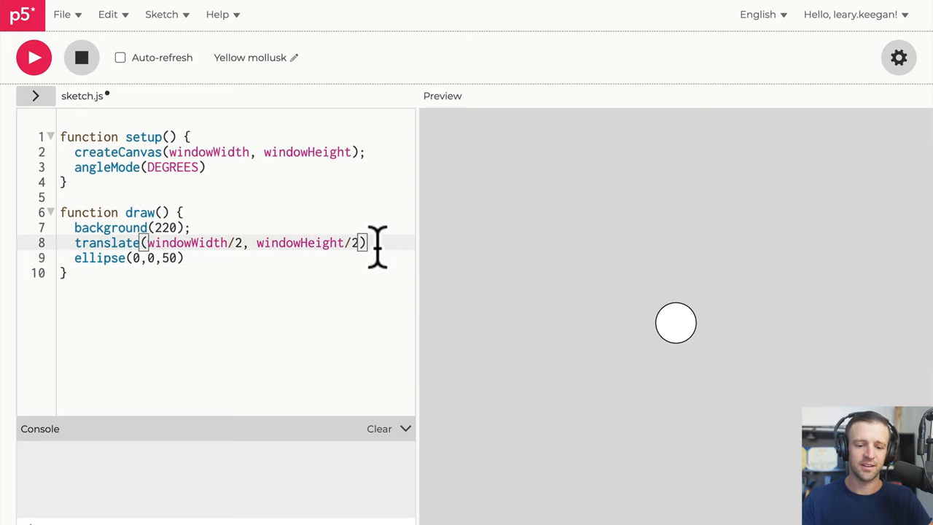
pyautogui.moveTo(336, 274)
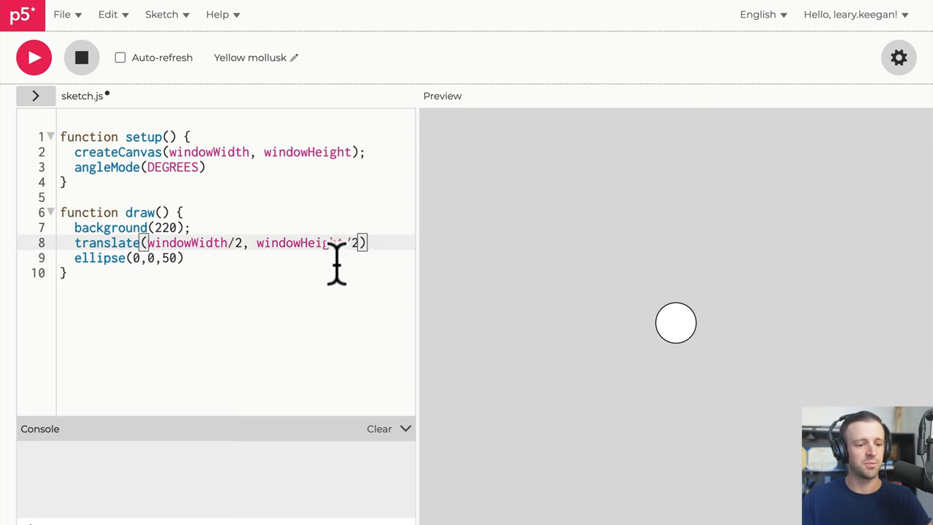
pyautogui.press('Enter')
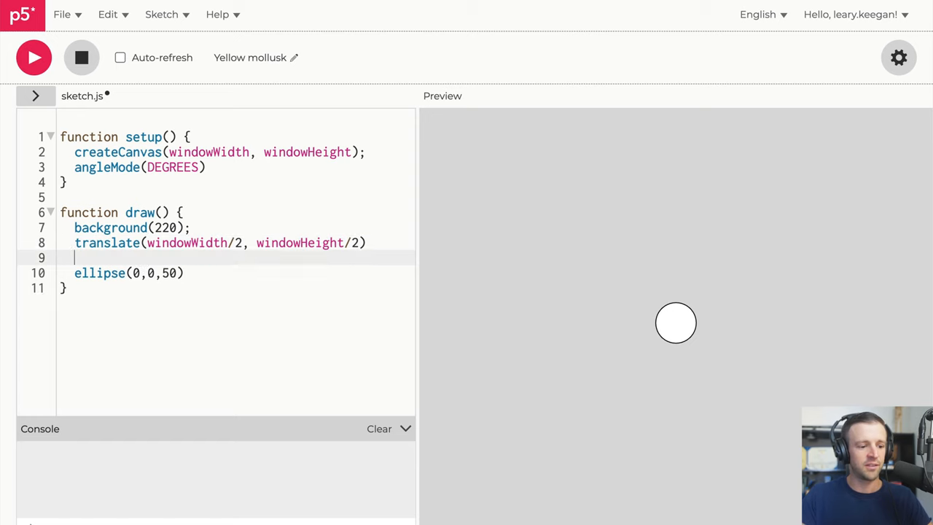
pyautogui.press('Enter')
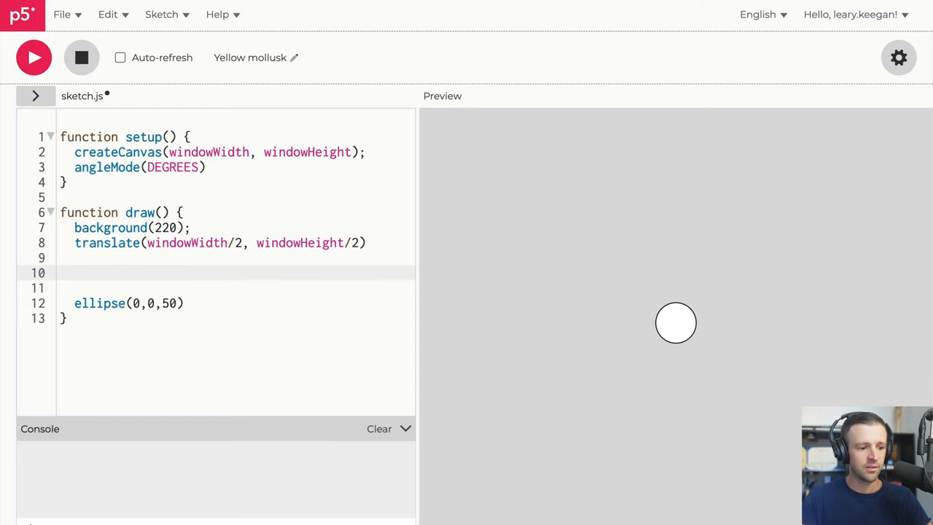
# Write a for loop stepping angle from 0 to 360 by 10.
pyautogui.write('for(')
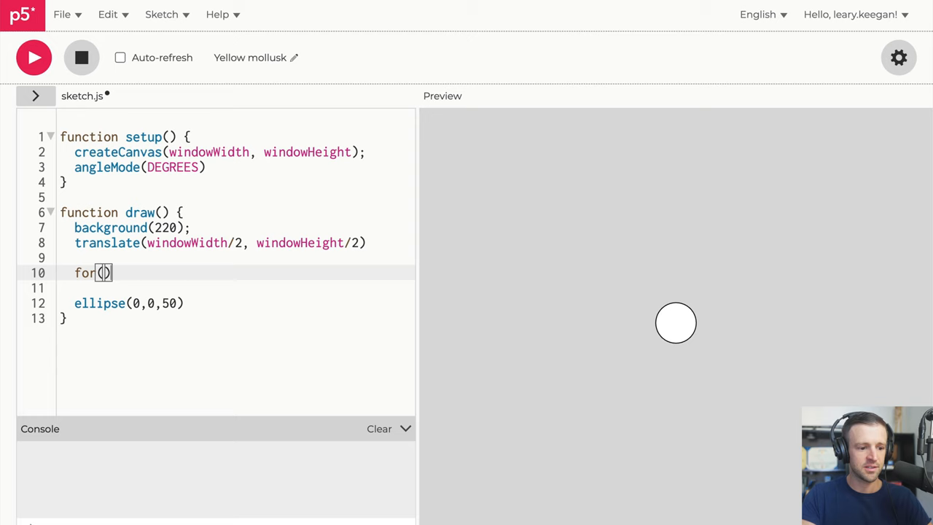
pyautogui.write('let a')
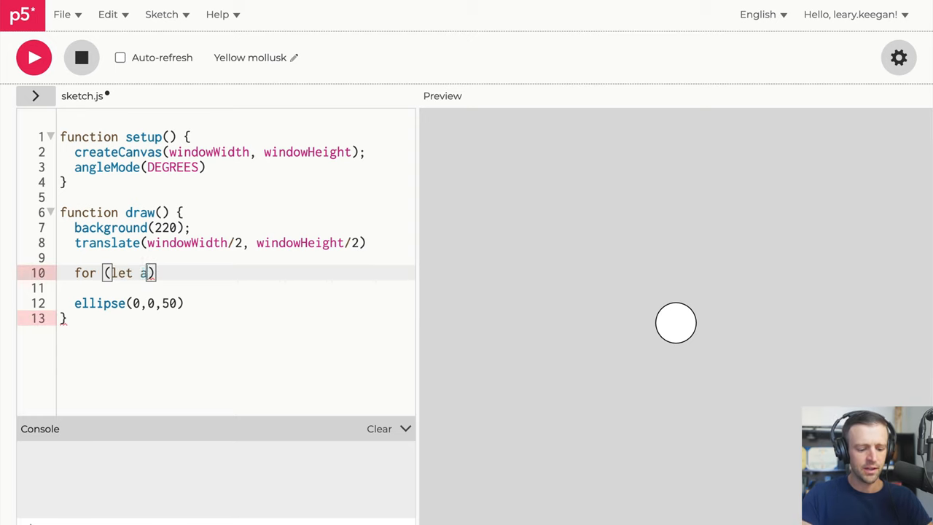
pyautogui.write('ngle = 0;')
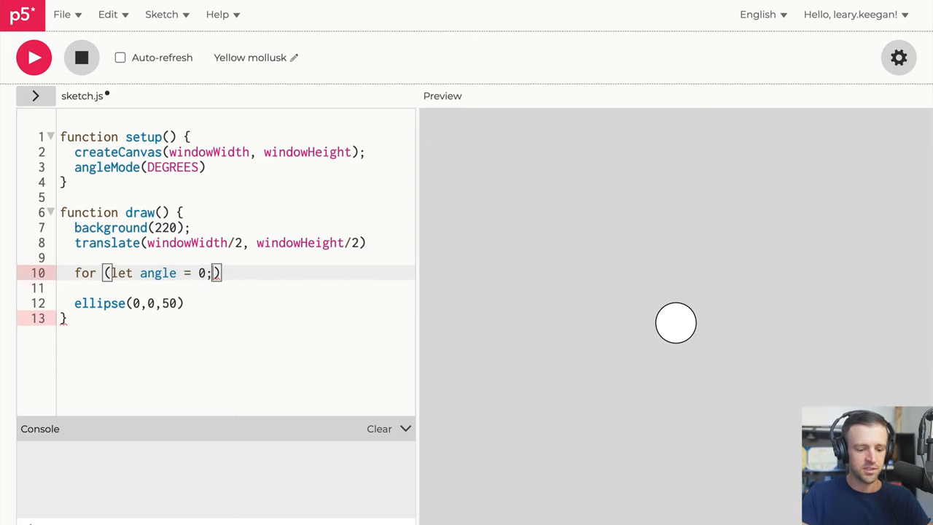
pyautogui.write('angle')
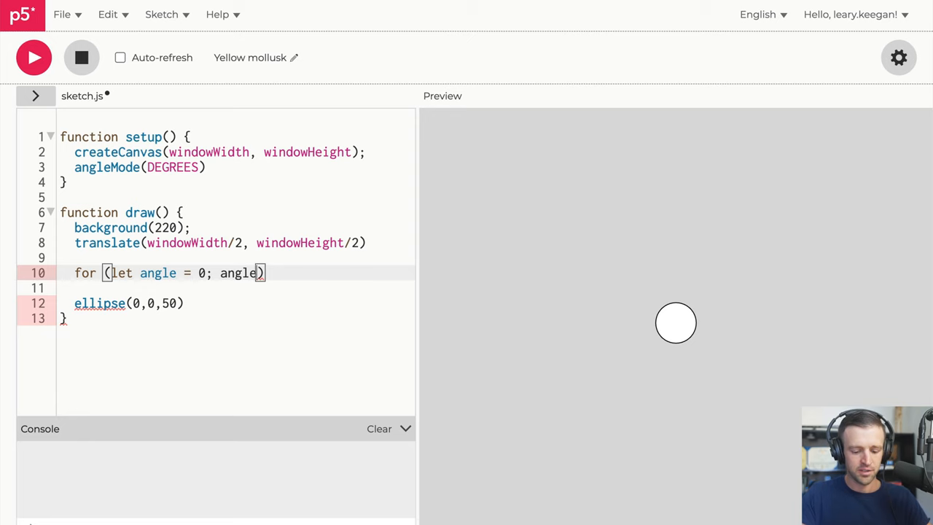
pyautogui.write('< 360;')
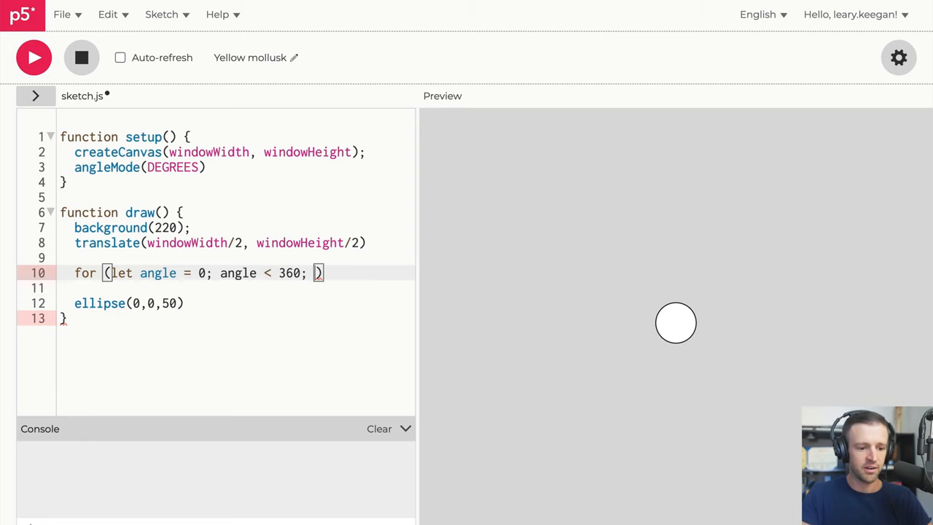
pyautogui.write('angle +=')
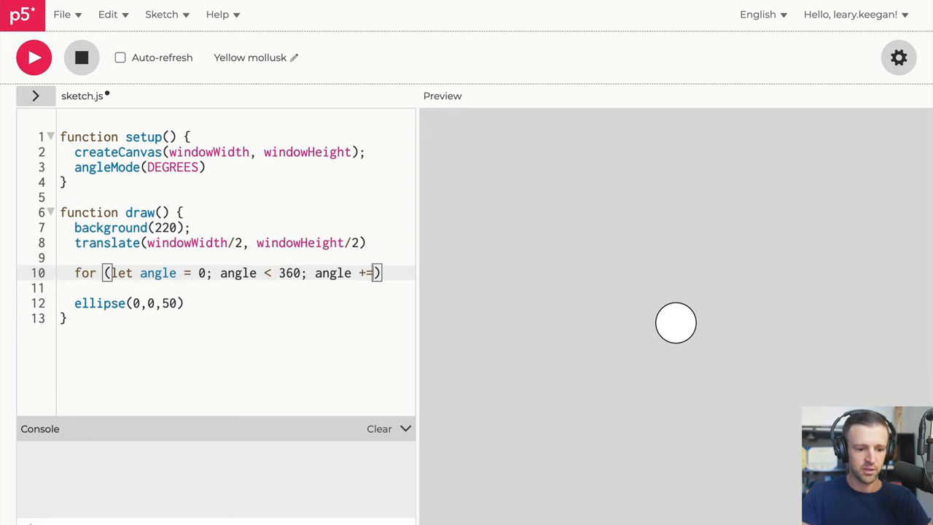
pyautogui.write('10')
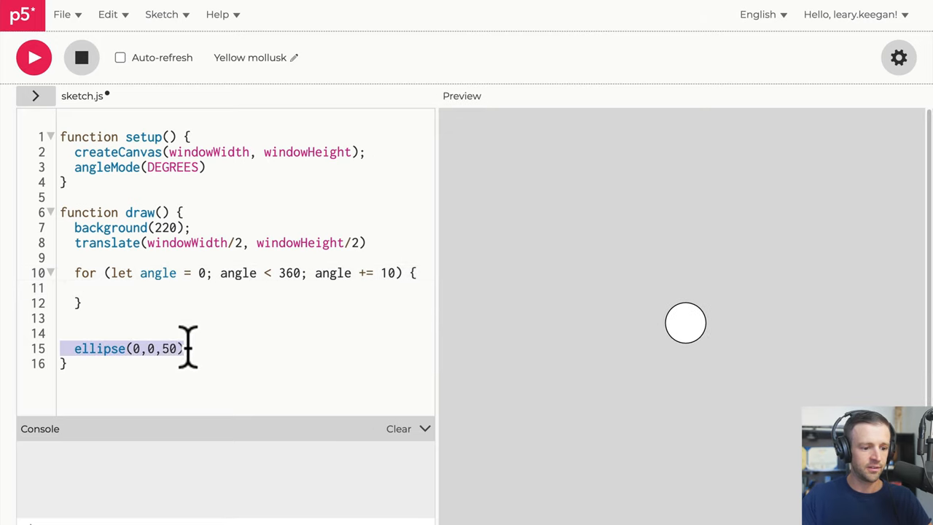
# Move ellipse(angle,0,50) inside the loop, deleting the old call below it.
pyautogui.press('Delete')
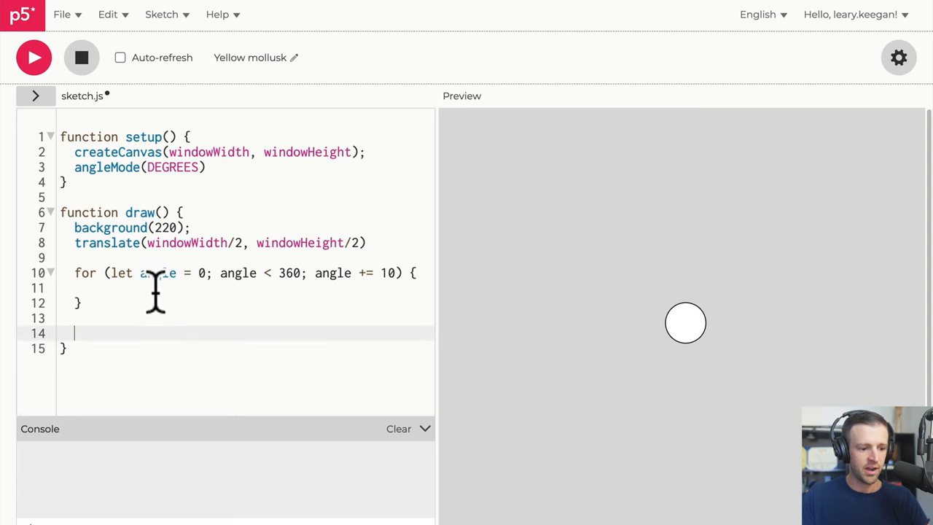
pyautogui.write('ellipse(0,0,50)')
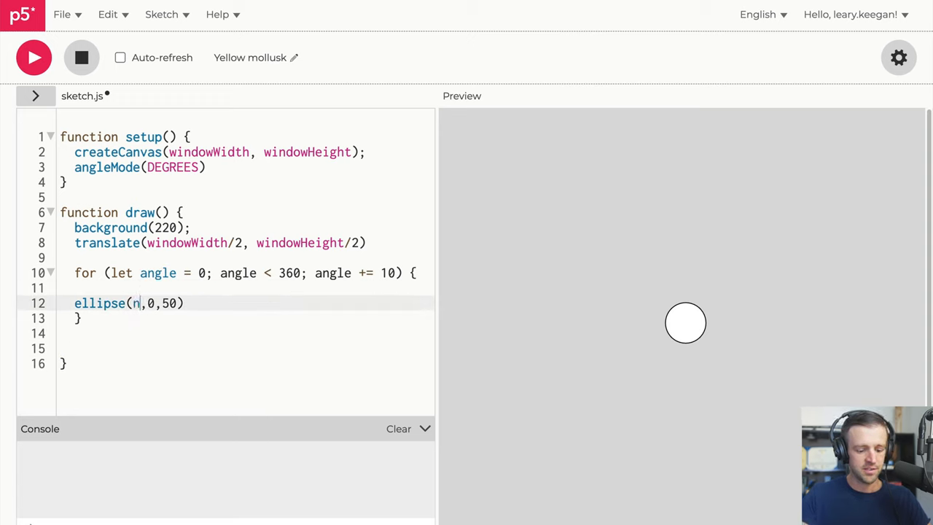
pyautogui.write('angle')
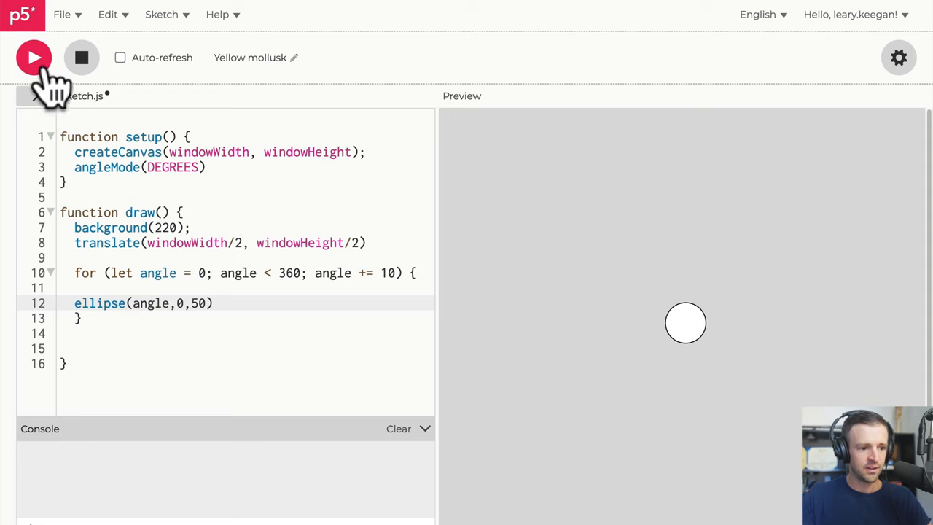
# Add const x = cos(angle), const y = sin(angle) and draw ellipse(x, y, 50), then tidy the code.
pyautogui.click(32, 58)
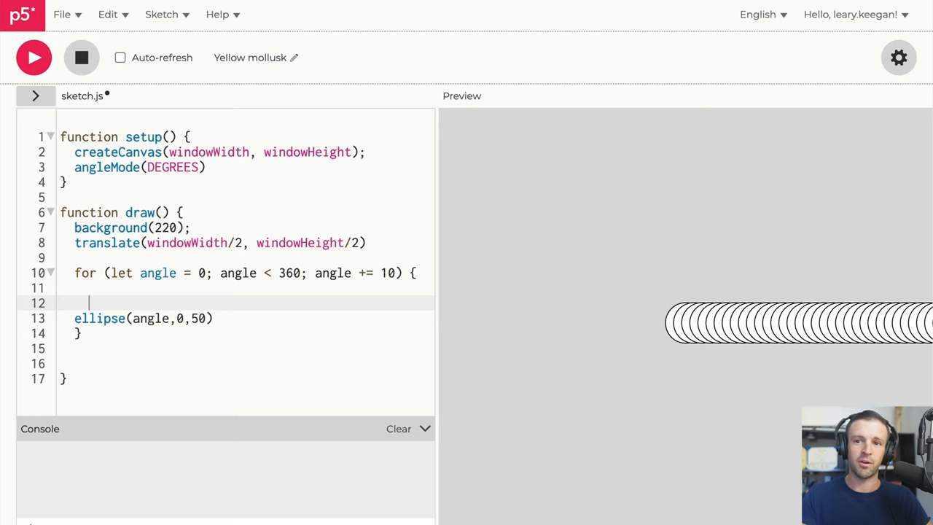
pyautogui.write('const x = cos')
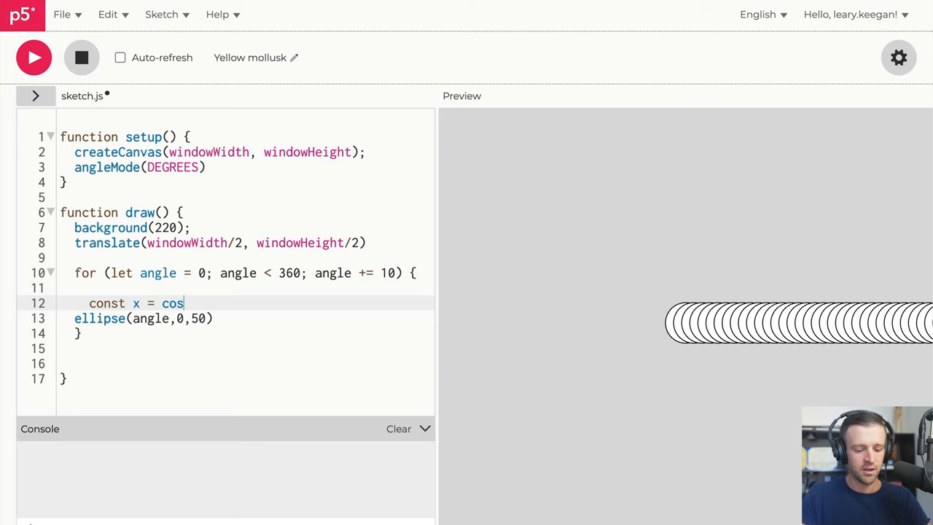
pyautogui.write('(angle')
pyautogui.write('const')
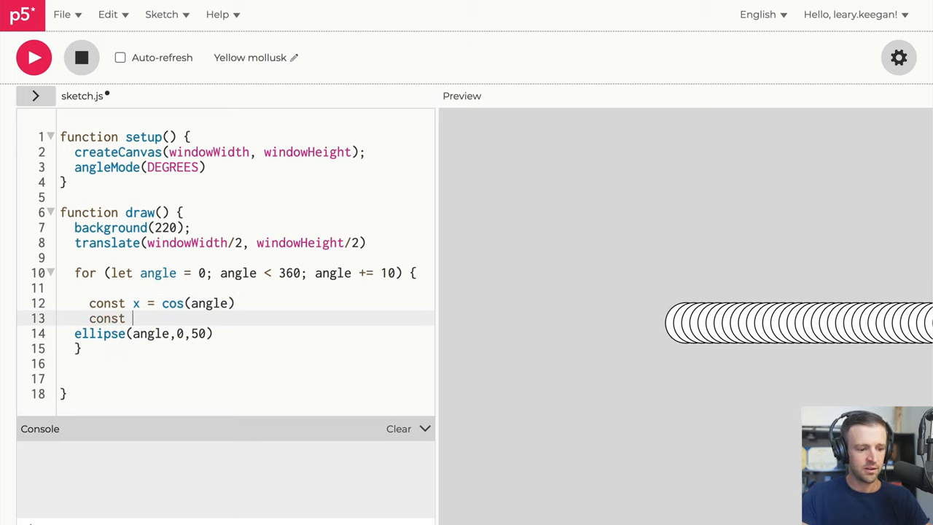
pyautogui.write('y = sin(angle')
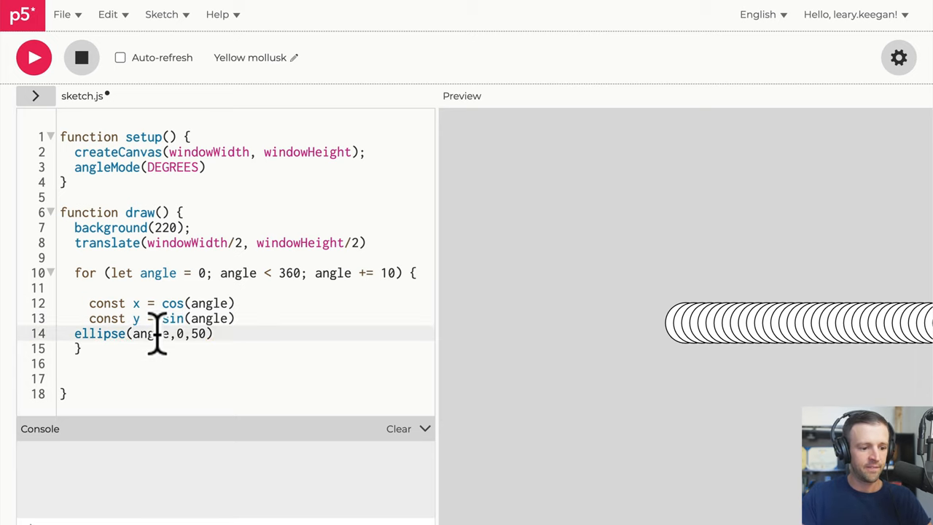
pyautogui.write('x,')
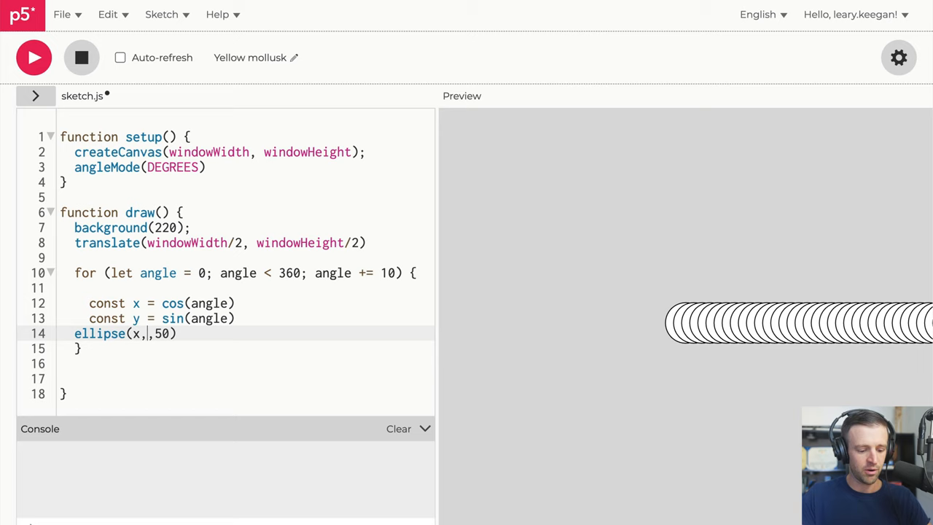
pyautogui.write('y,')
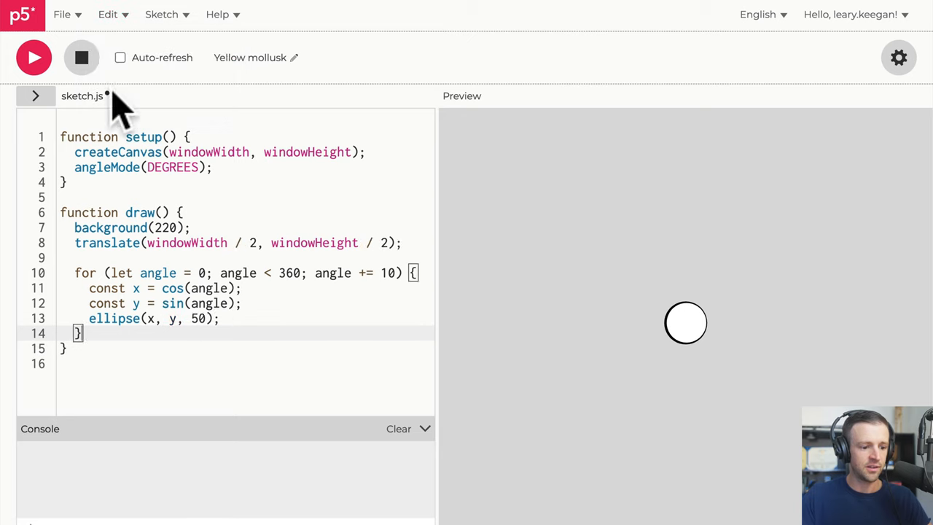
pyautogui.click(241, 318)
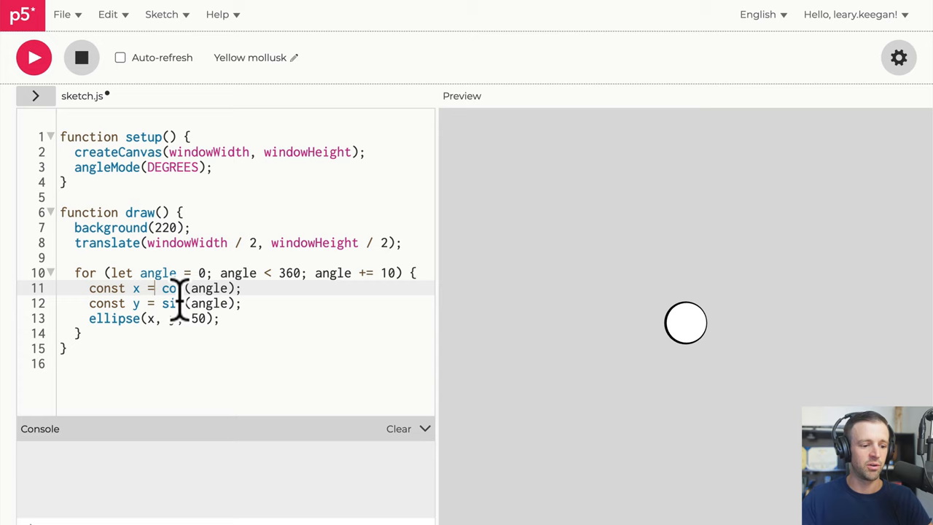
pyautogui.write('console.l')
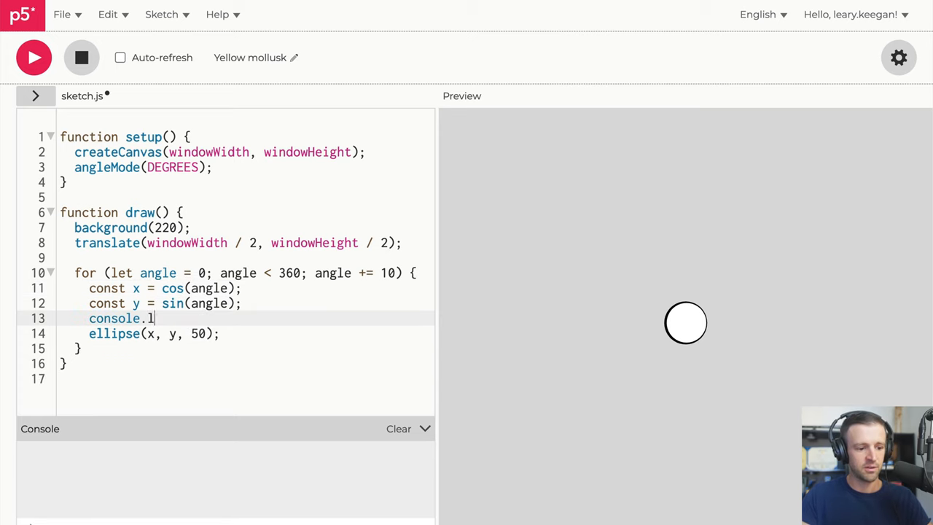
pyautogui.write('og(x)')
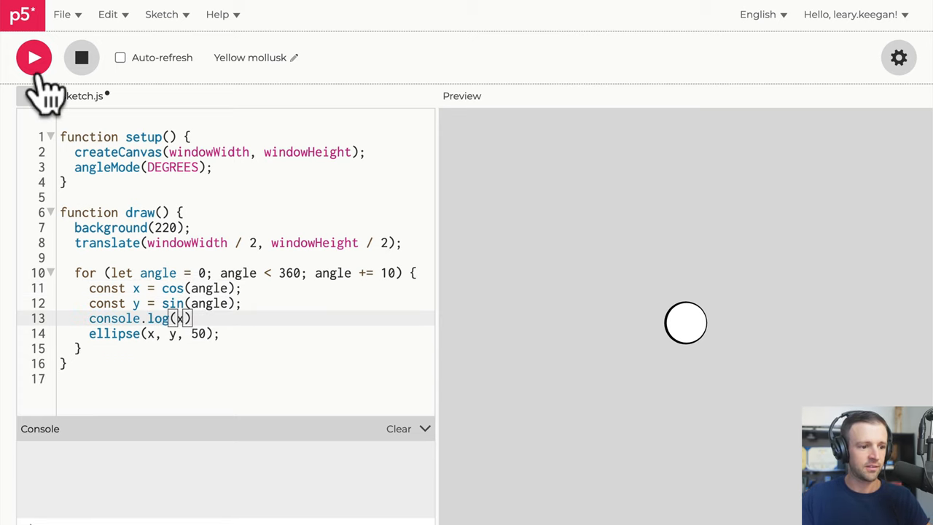
pyautogui.click(35, 58)
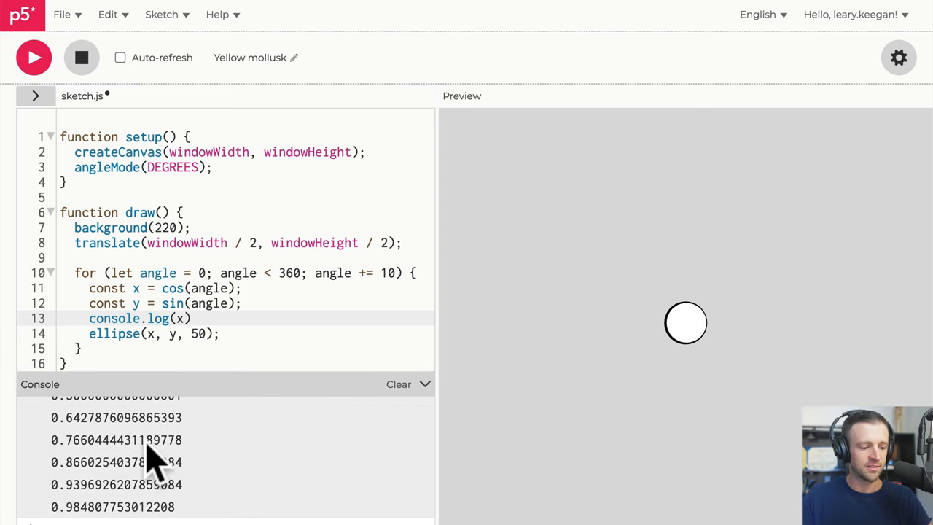
pyautogui.click(399, 385)
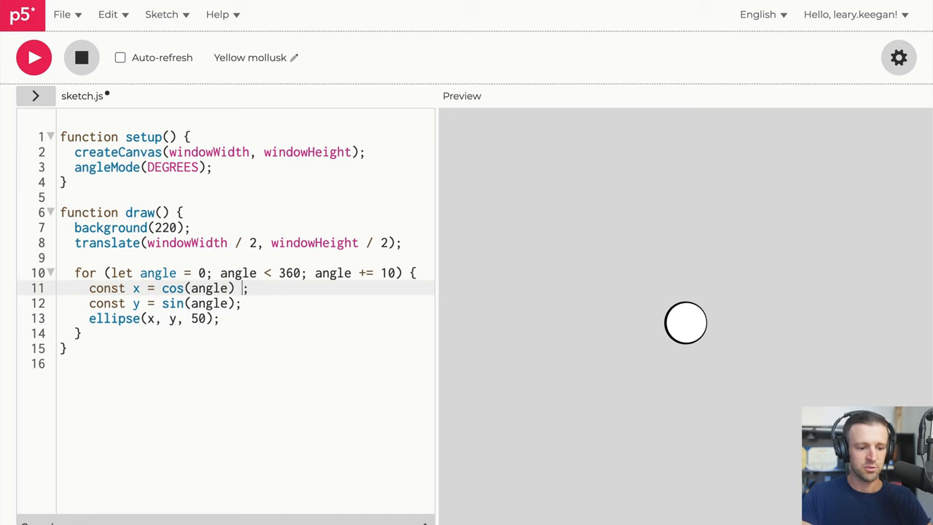
# Scale x by windowWidth/4 and y by windowHeight/4 and preview the ring of circles.
pyautogui.write('*')
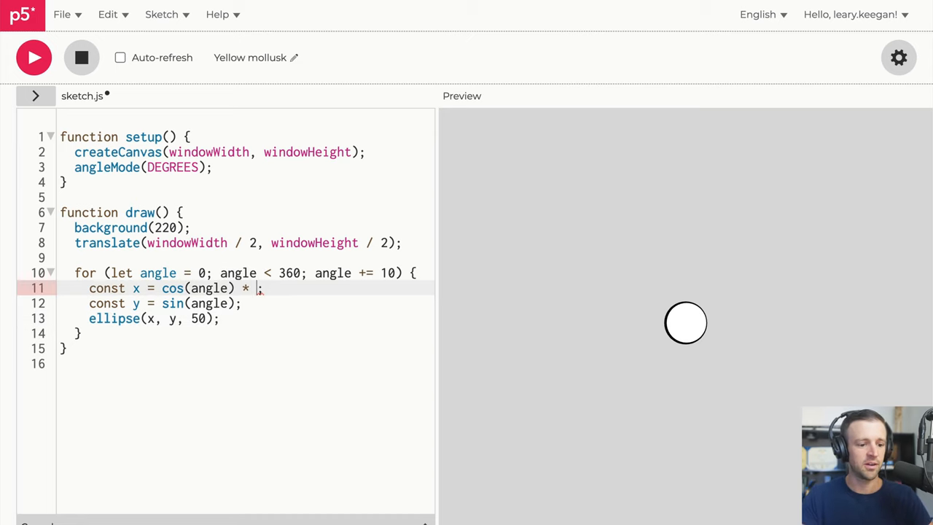
pyautogui.write('100;')
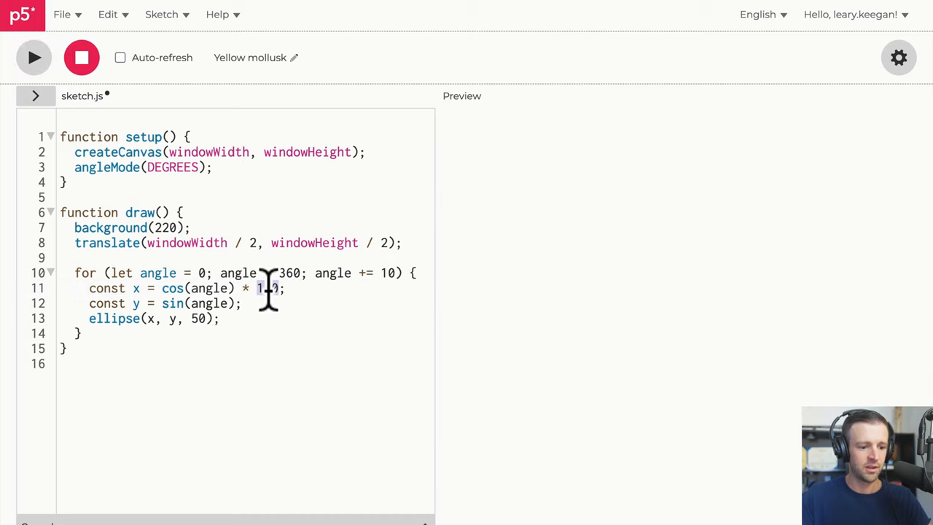
pyautogui.write('windowWidth / 4')
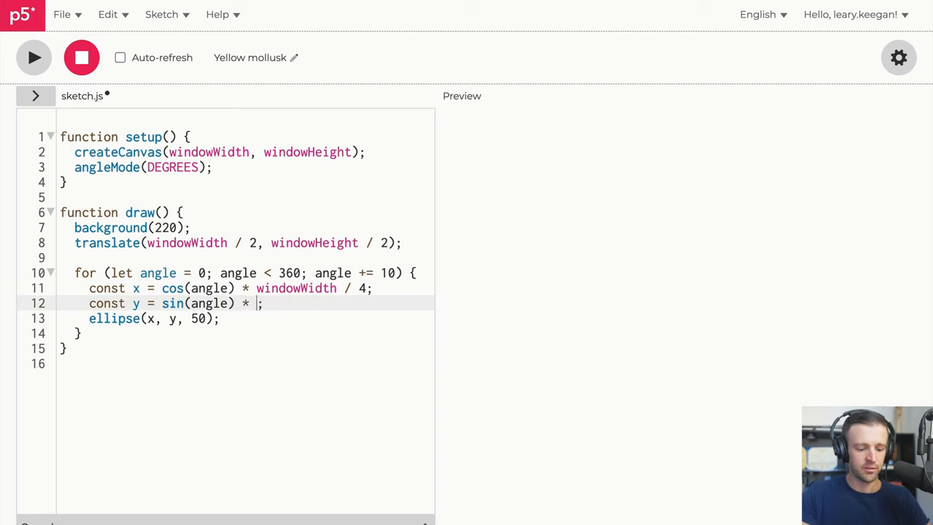
pyautogui.write('windowHeight / 4')
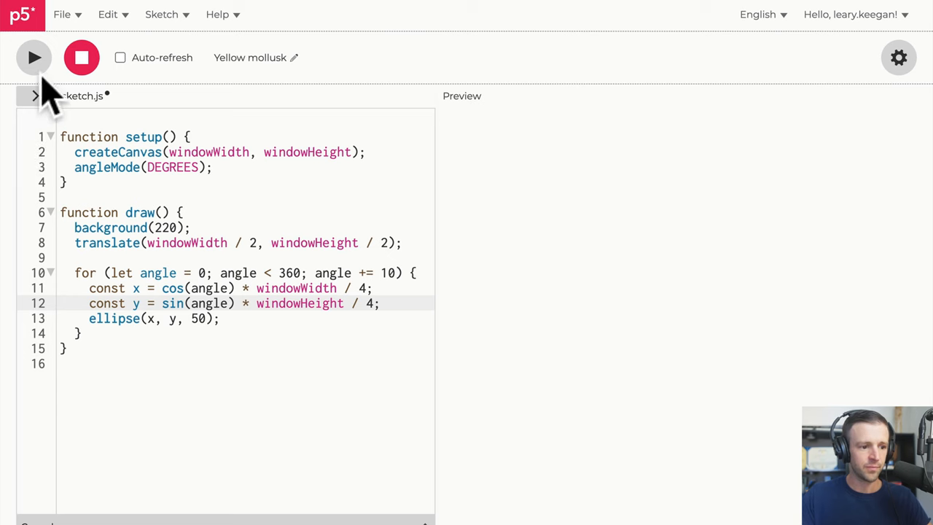
pyautogui.click(33, 58)
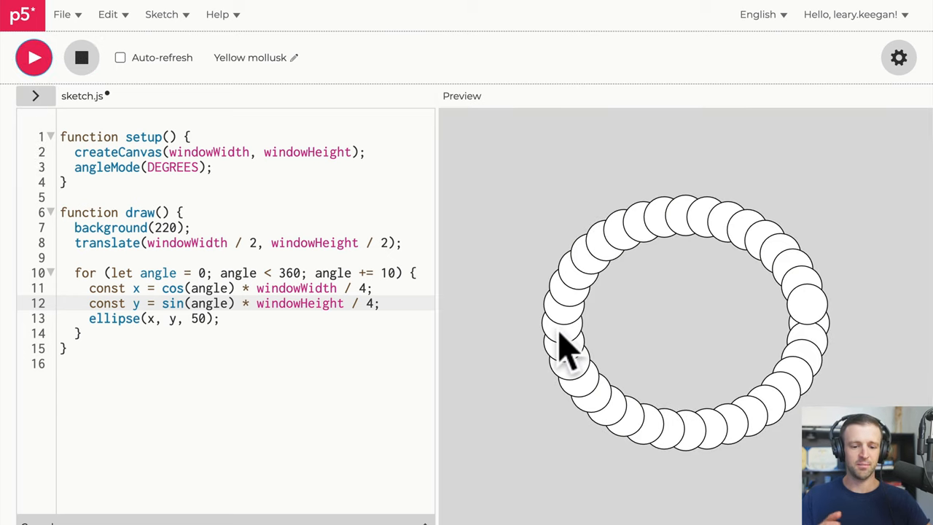
pyautogui.moveTo(793, 315)
pyautogui.write('Widt')
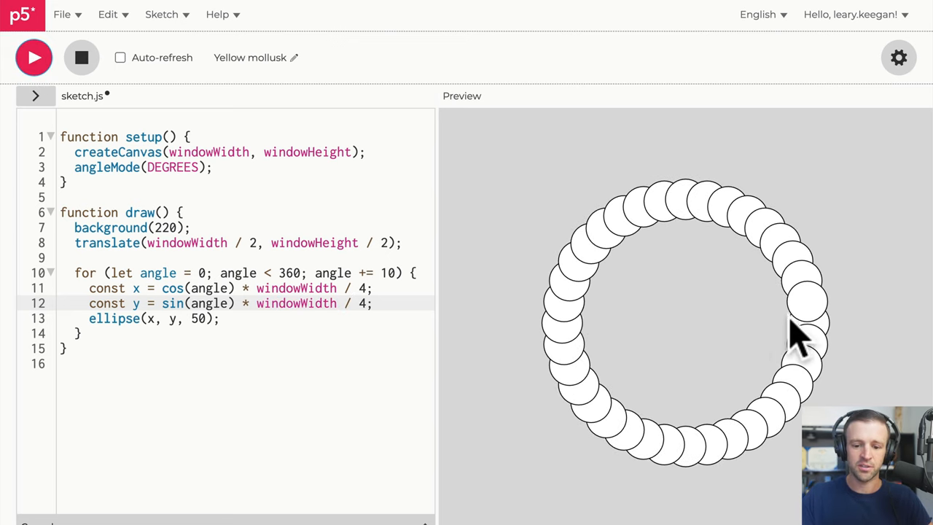
pyautogui.moveTo(838, 355)
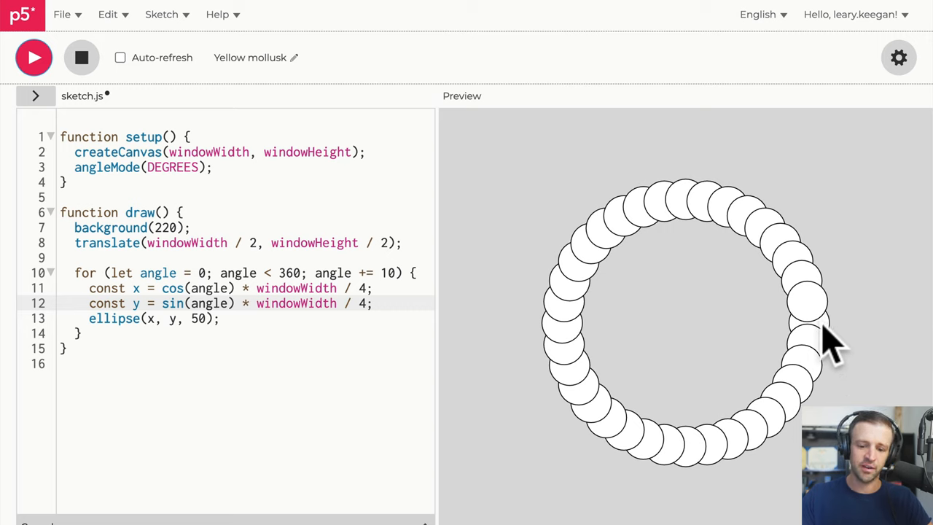
pyautogui.moveTo(817, 371)
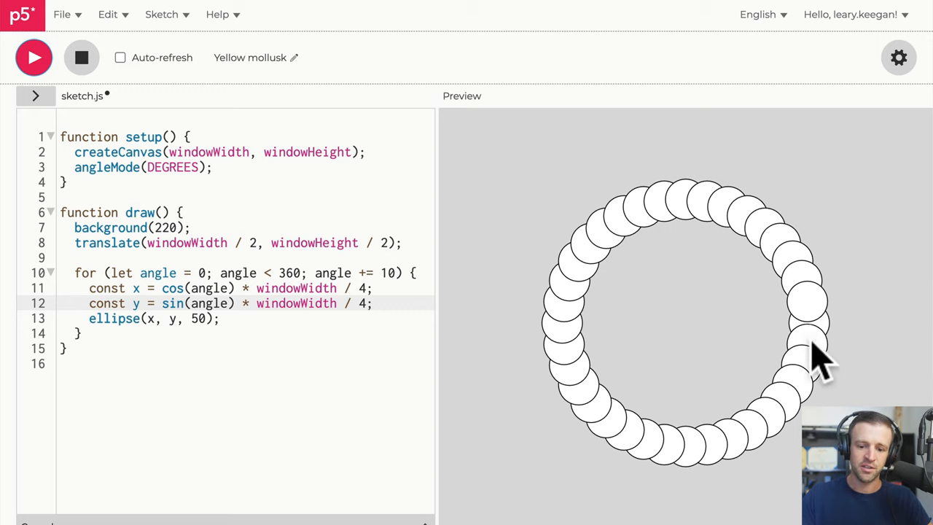
pyautogui.moveTo(776, 216)
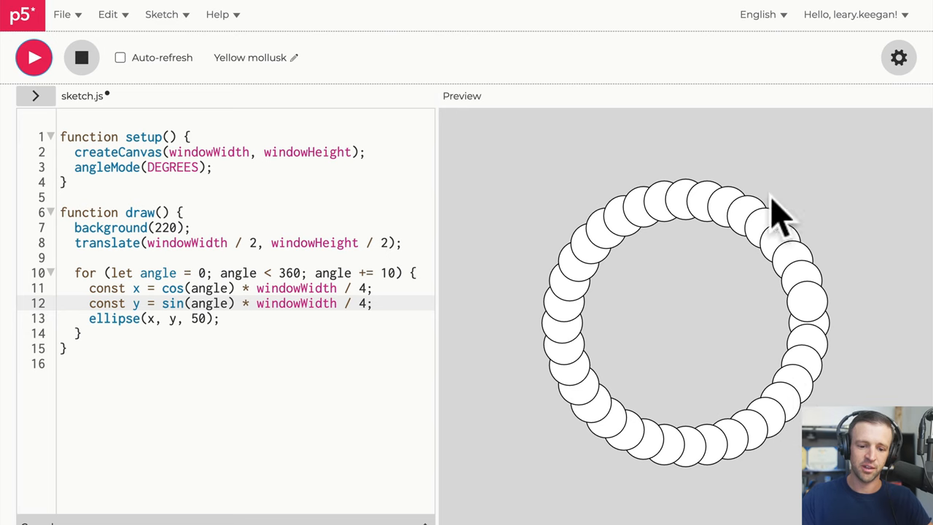
pyautogui.moveTo(790, 320)
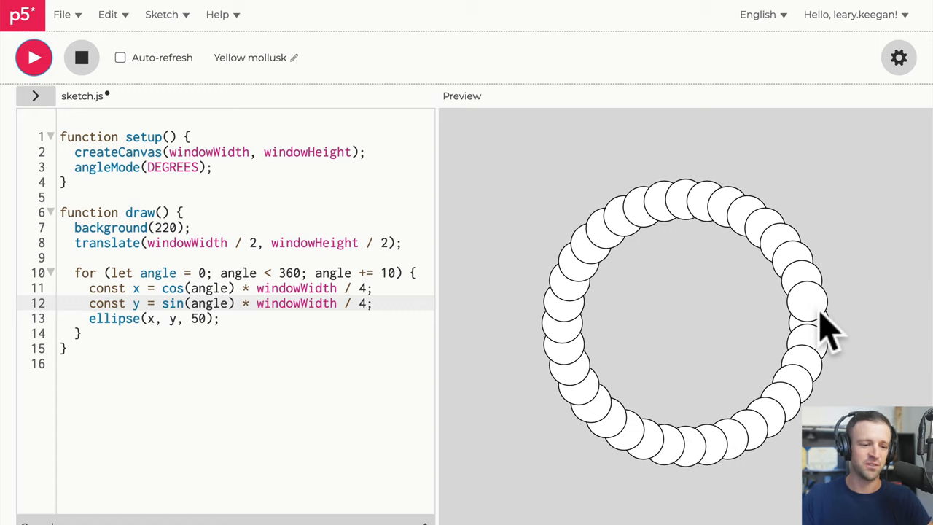
pyautogui.moveTo(802, 328)
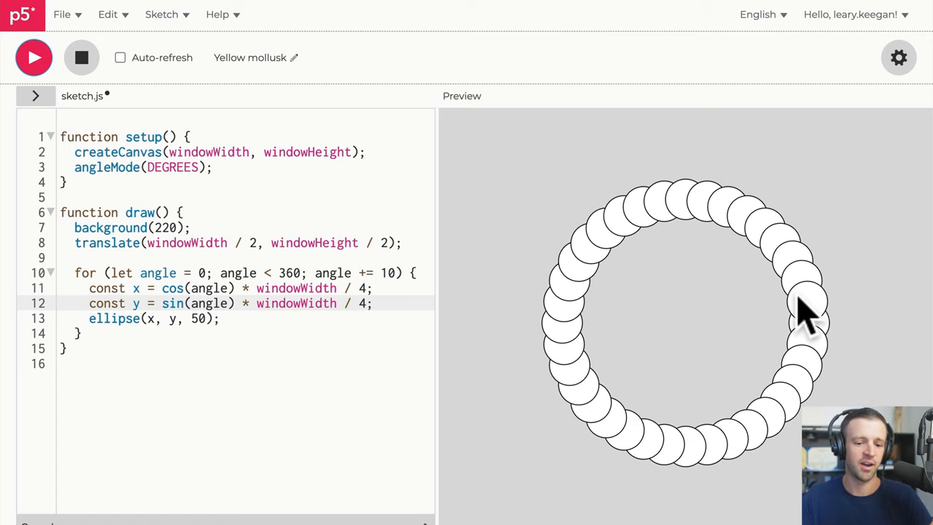
pyautogui.moveTo(420, 303)
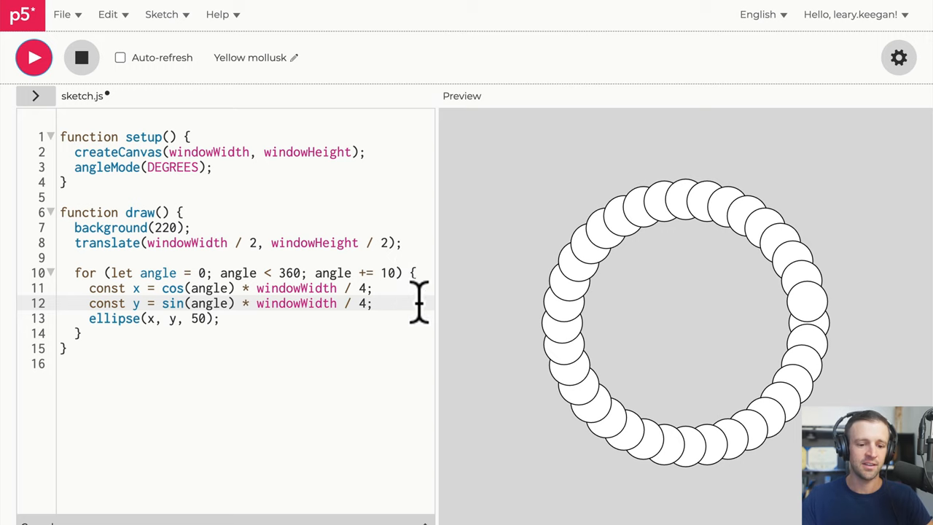
pyautogui.moveTo(319, 304)
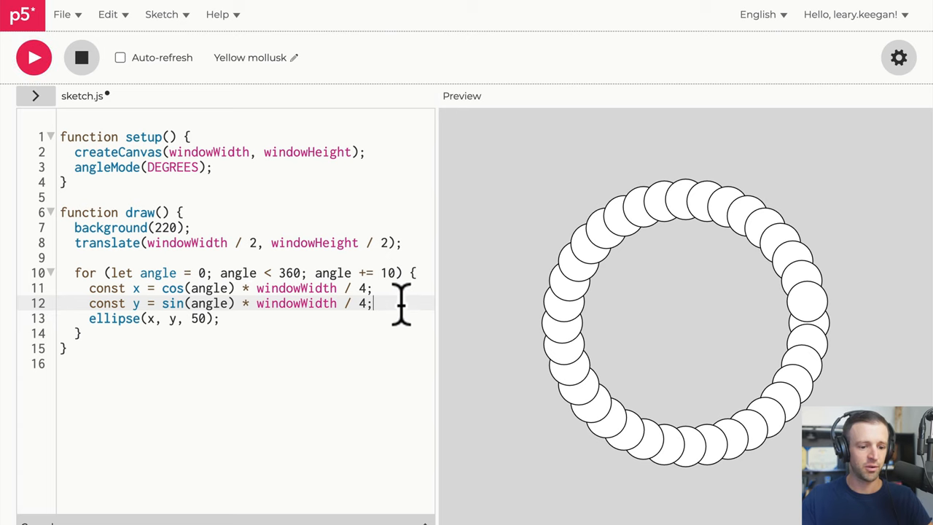
# Set a dark background of 40 and a stroke(40) outline for the ring's circles.
pyautogui.write('noStroke();')
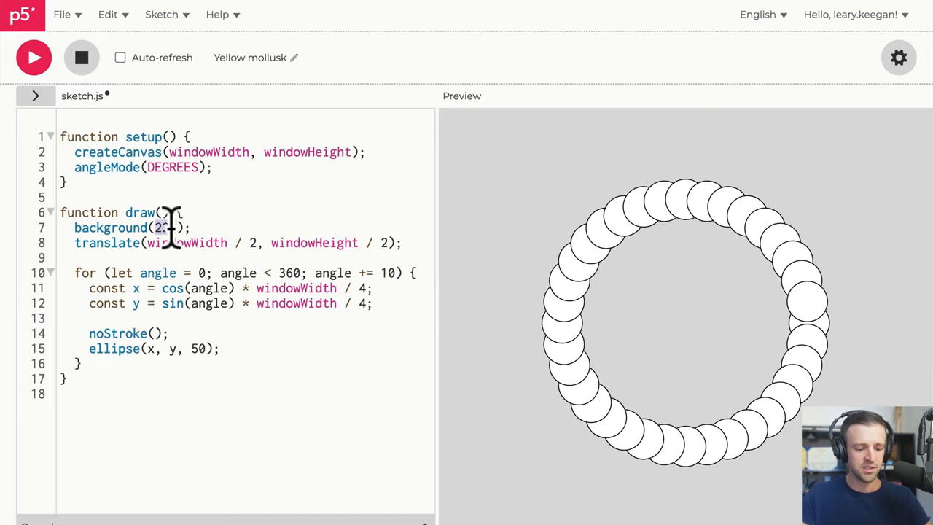
pyautogui.write('40')
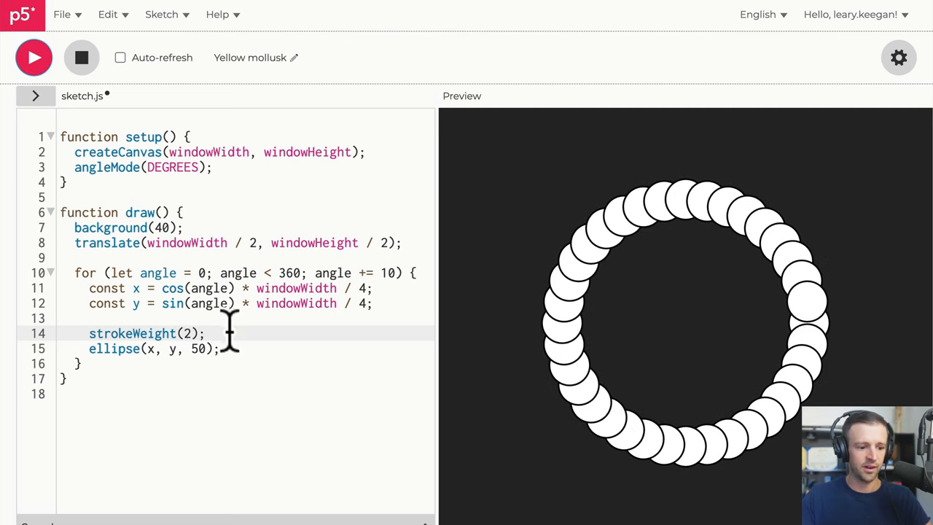
pyautogui.write('stroke')
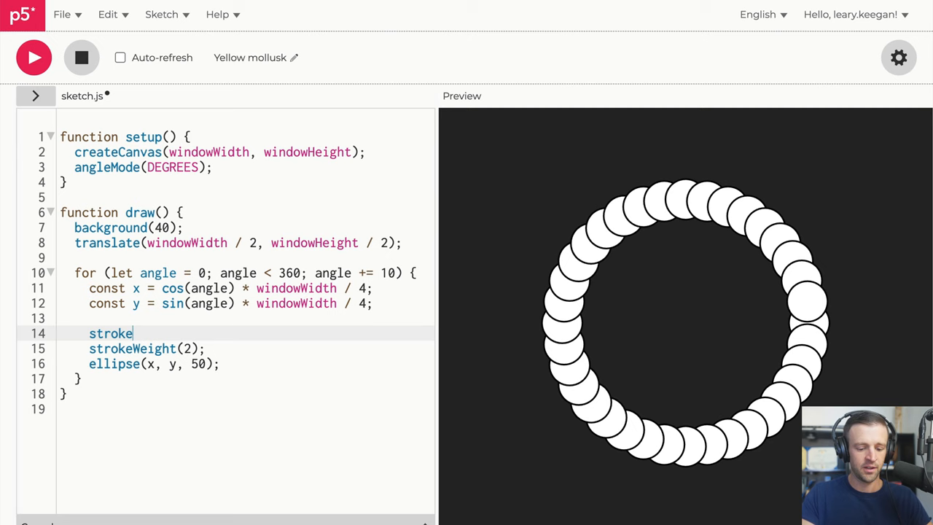
pyautogui.write('(40)')
pyautogui.click(245, 303)
pyautogui.write('mouseY + ')
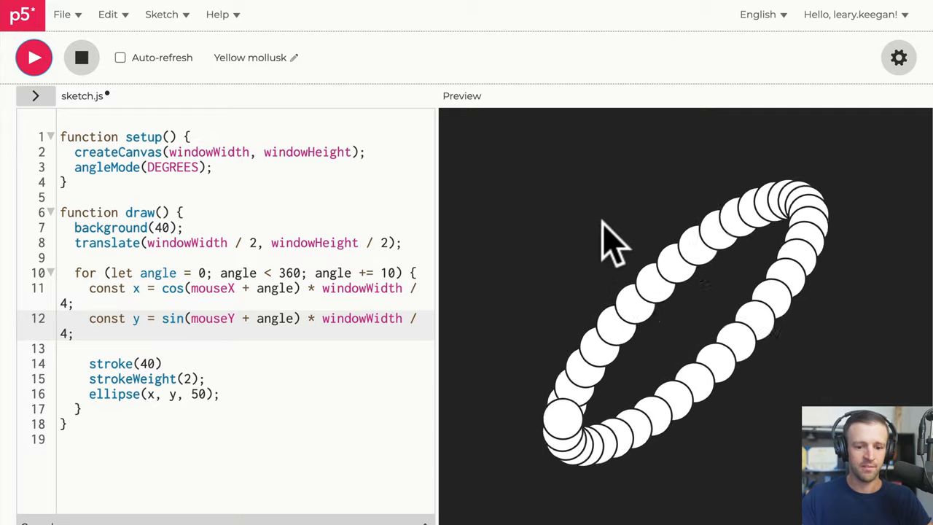
pyautogui.moveTo(875, 251)
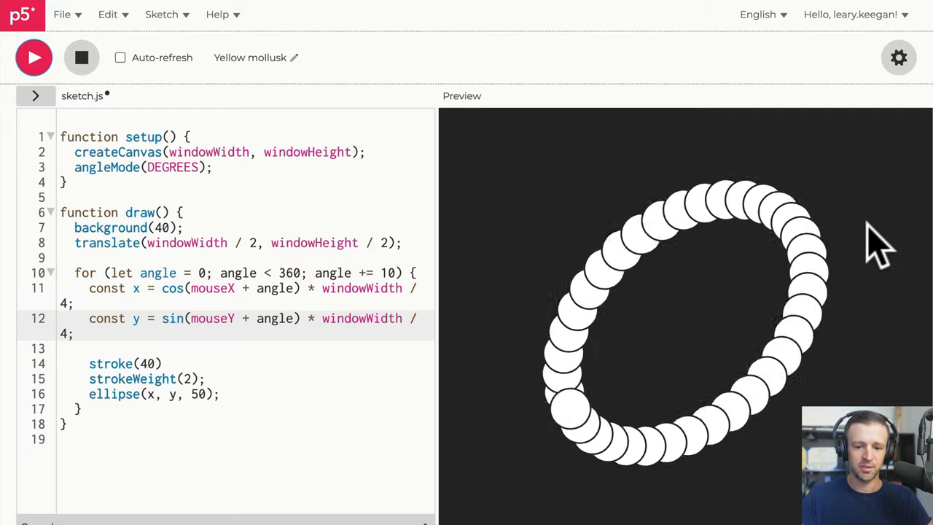
pyautogui.moveTo(736, 435)
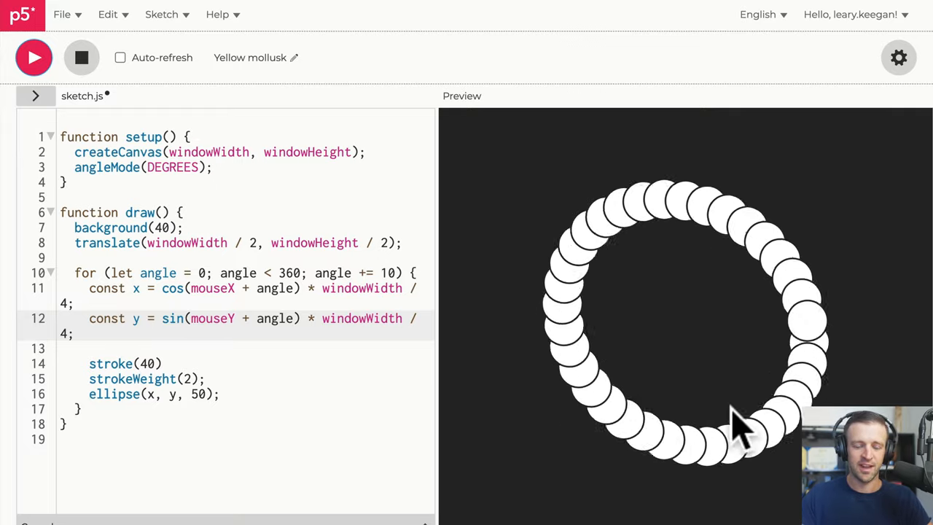
pyautogui.moveTo(645, 323)
pyautogui.write(' + ')
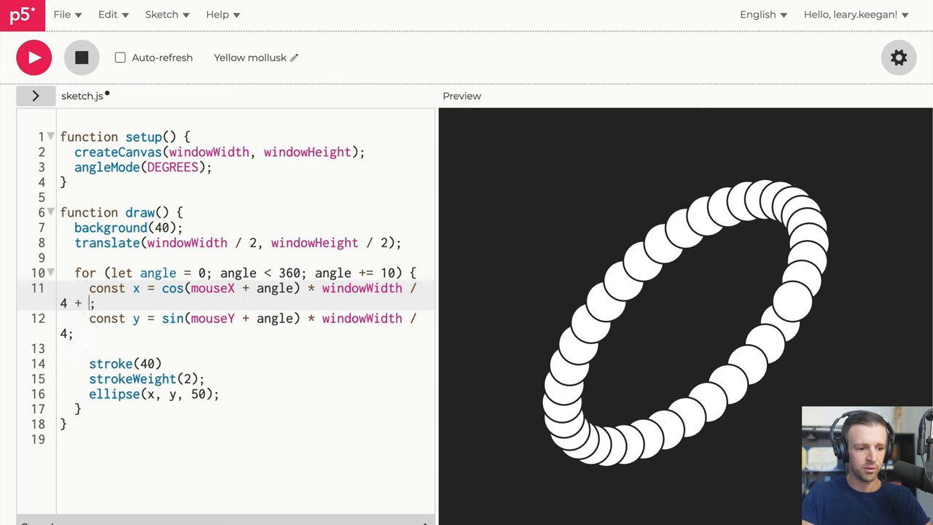
# Add mouseX and mouseY to the x and y radius formulas and preview the result.
pyautogui.write('mouseX')
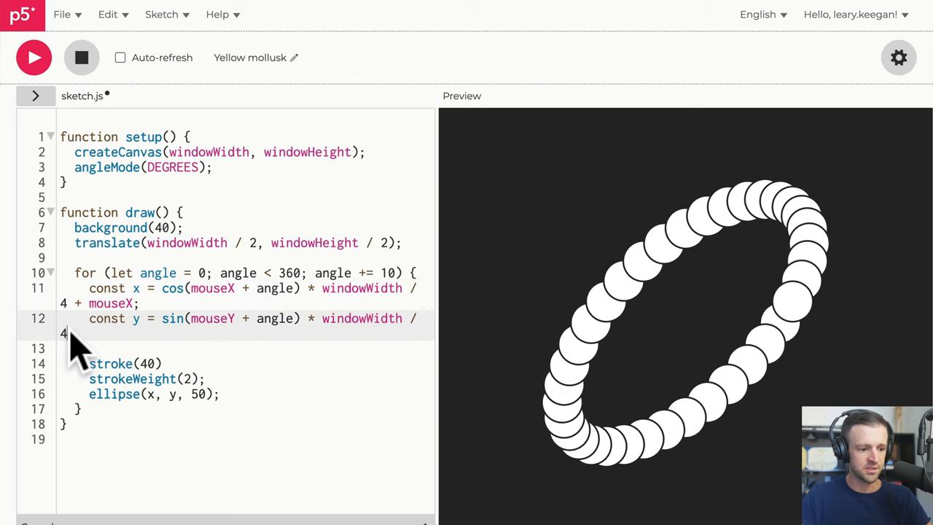
pyautogui.write('mouseY;')
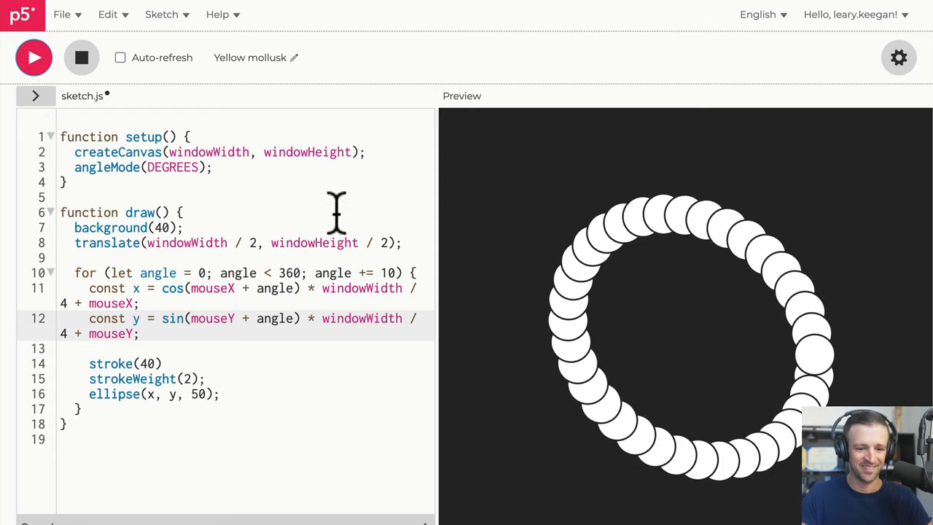
pyautogui.moveTo(277, 320)
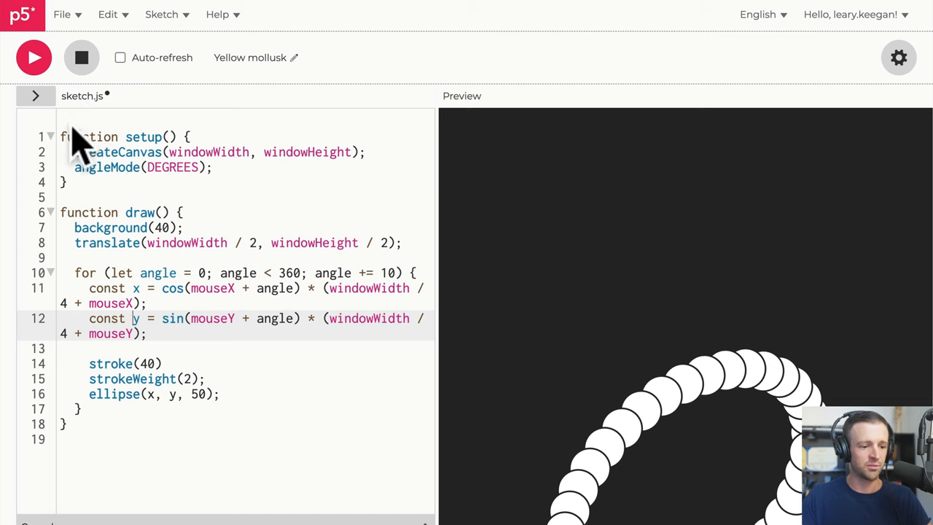
pyautogui.click(32, 58)
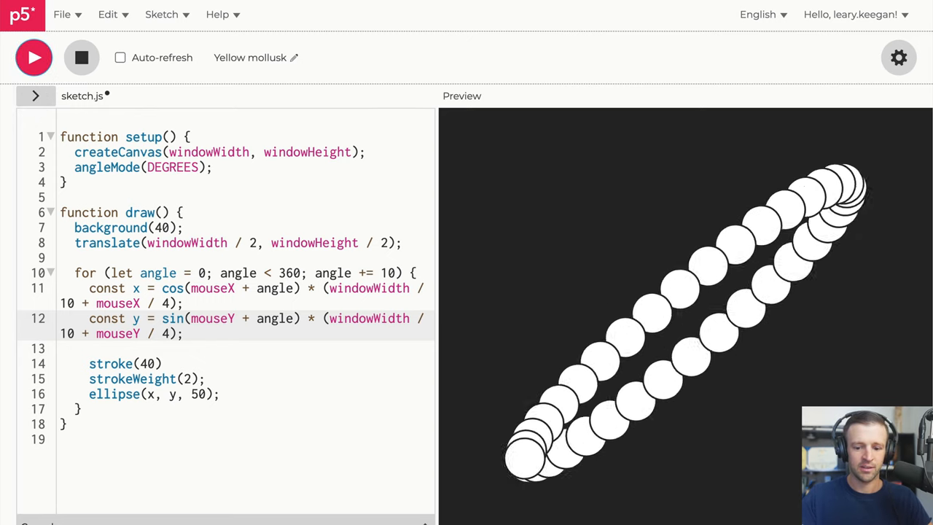
pyautogui.moveTo(797, 133)
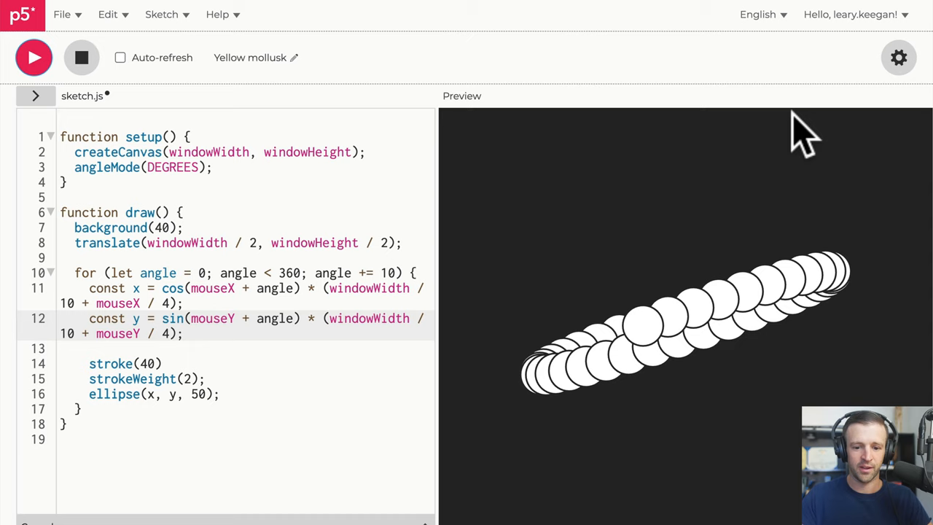
pyautogui.moveTo(678, 339)
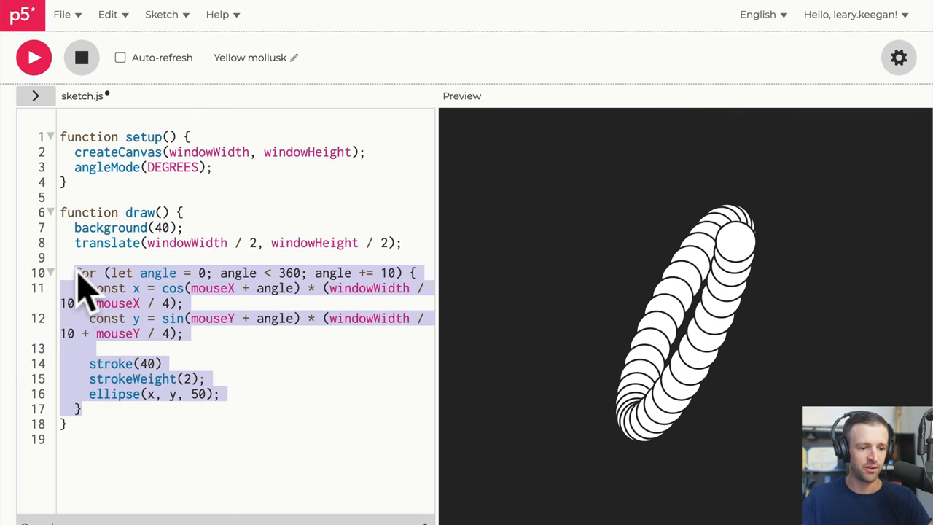
# Call drawRing() in draw and define function drawRing() holding the circle loop.
pyautogui.click(131, 256)
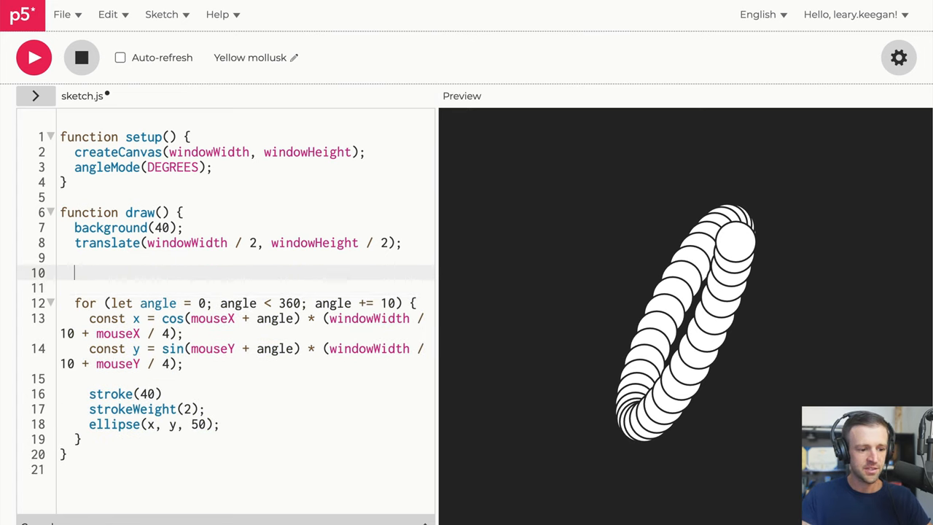
pyautogui.write('drawRing(')
pyautogui.write('f')
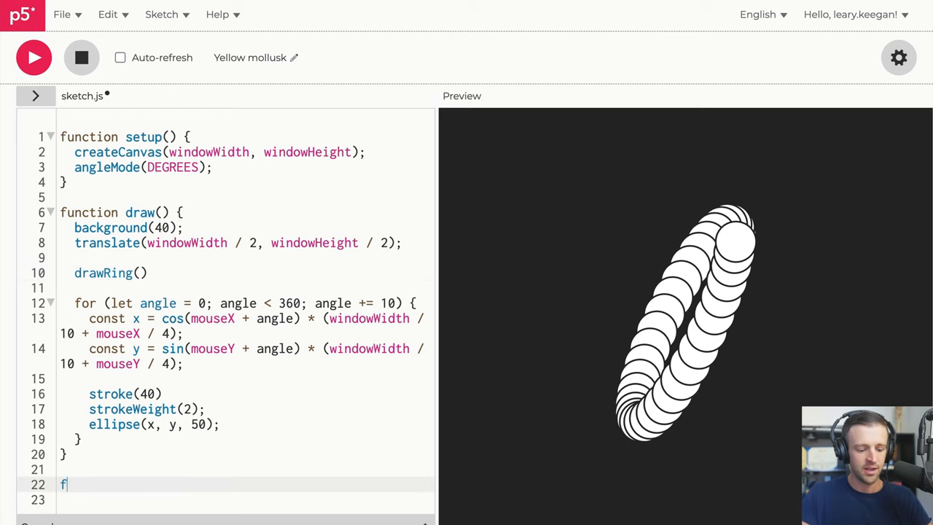
pyautogui.write('unction drawRing() {')
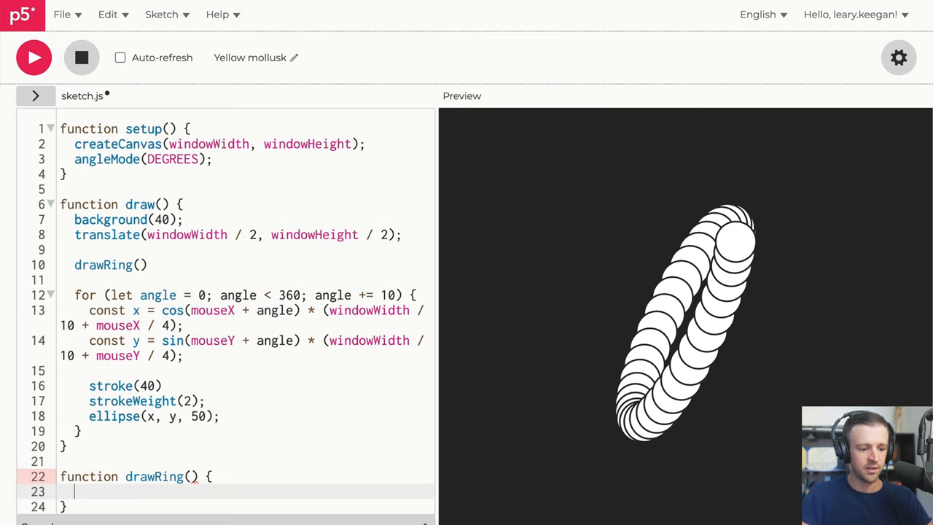
pyautogui.scroll(-3)
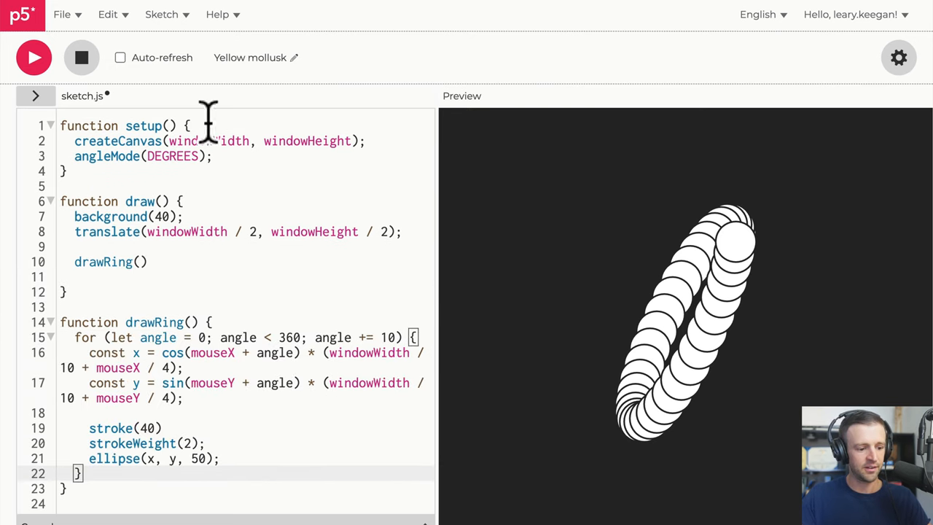
pyautogui.moveTo(480, 292)
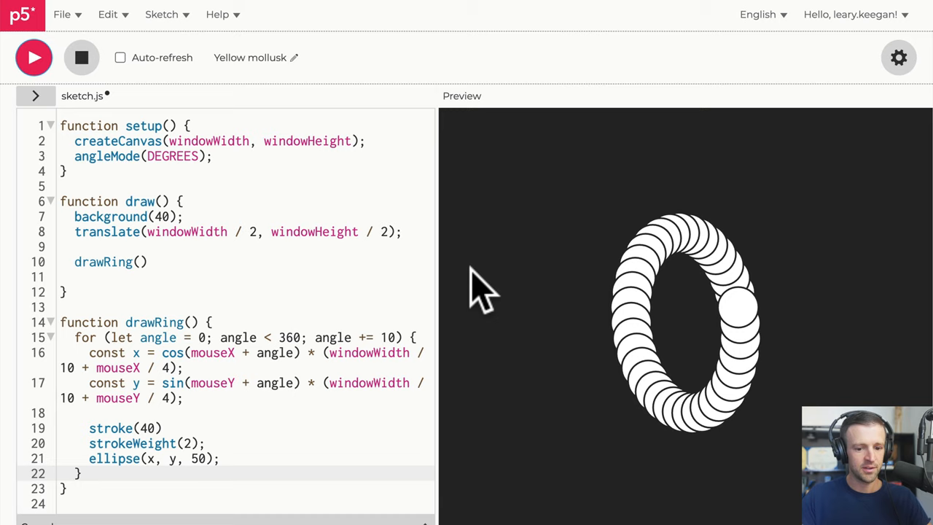
pyautogui.moveTo(478, 236)
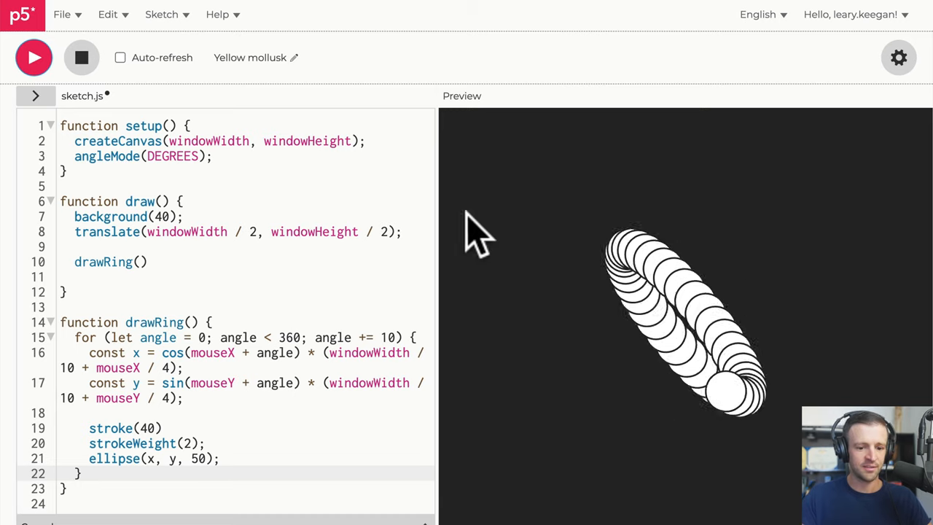
# Wrap the drawRing call in for (let i = 0; i < numRings; i++).
pyautogui.doubleClick(102, 263)
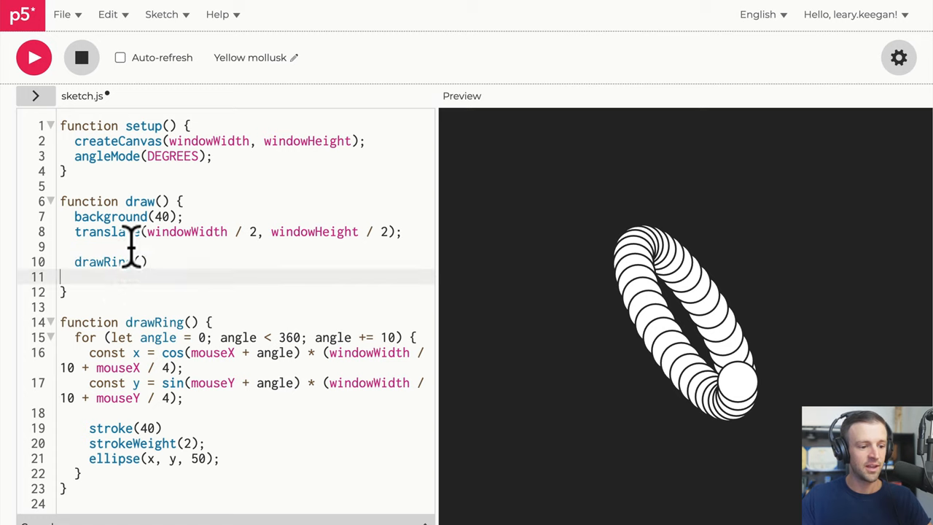
pyautogui.write('for ()')
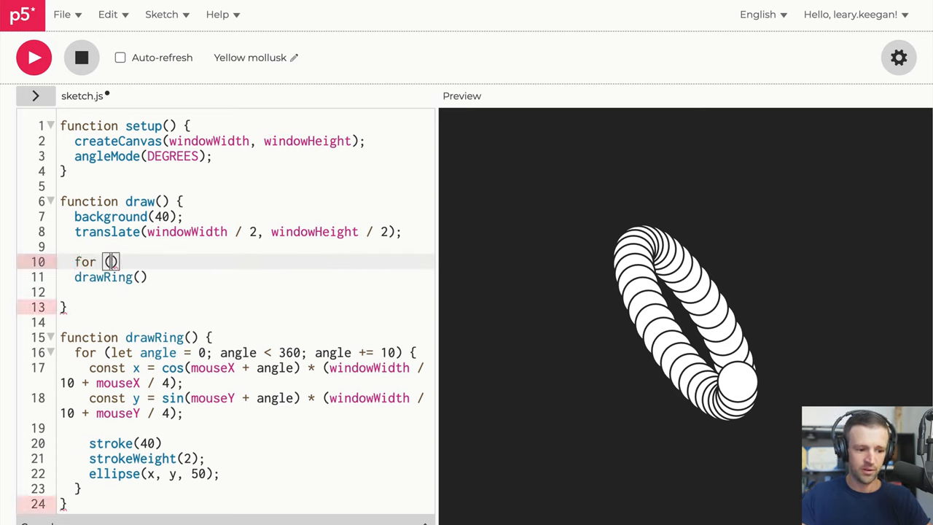
pyautogui.write('let i = 0;')
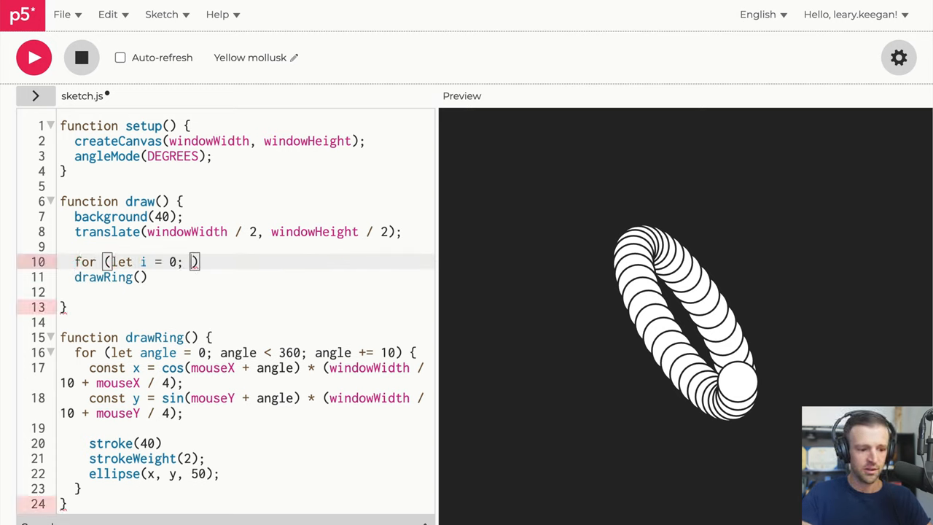
pyautogui.write('i < num')
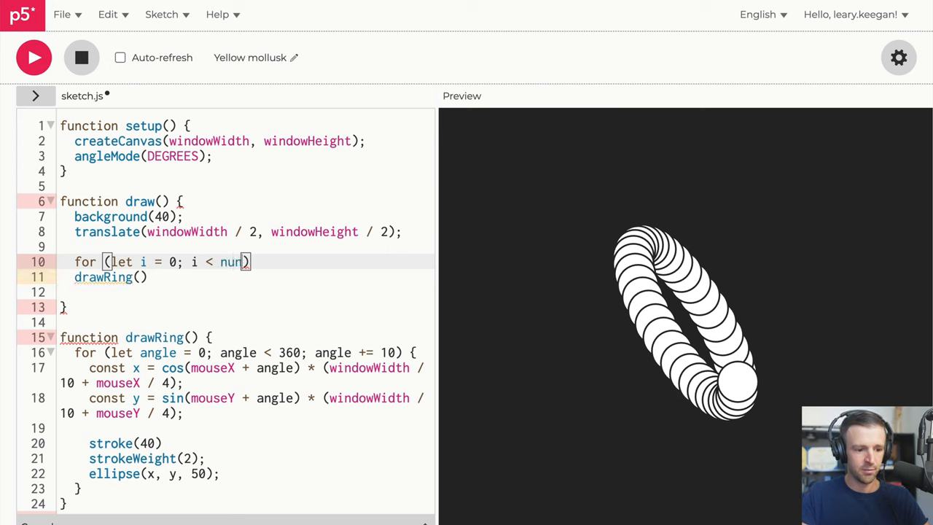
pyautogui.write('Rings;')
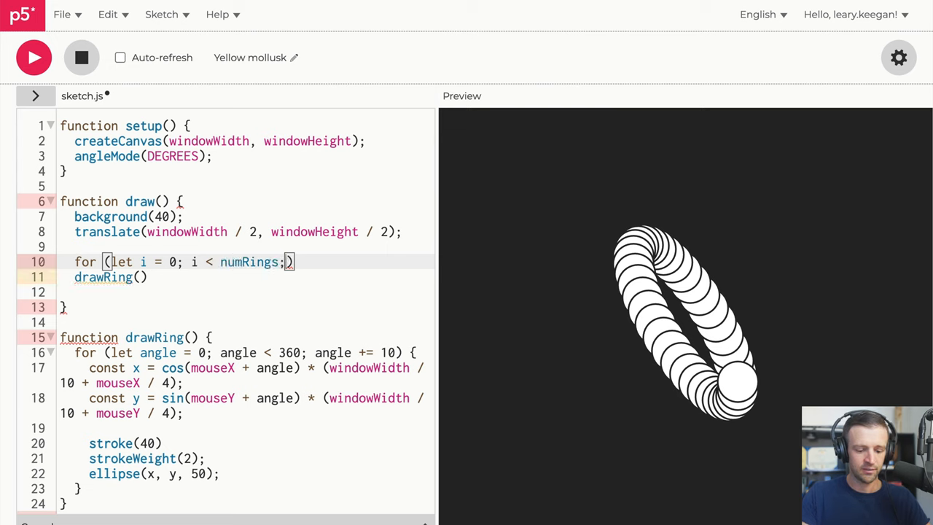
pyautogui.write('i++) {')
pyautogui.click(244, 292)
pyautogui.write('}')
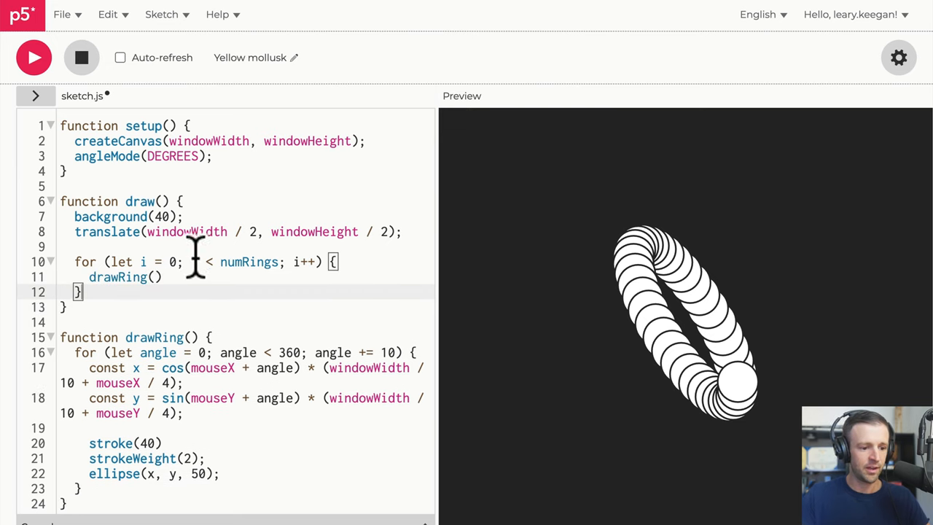
# Start a let numRings declaration and pick it up to relocate it.
pyautogui.doubleClick(248, 263)
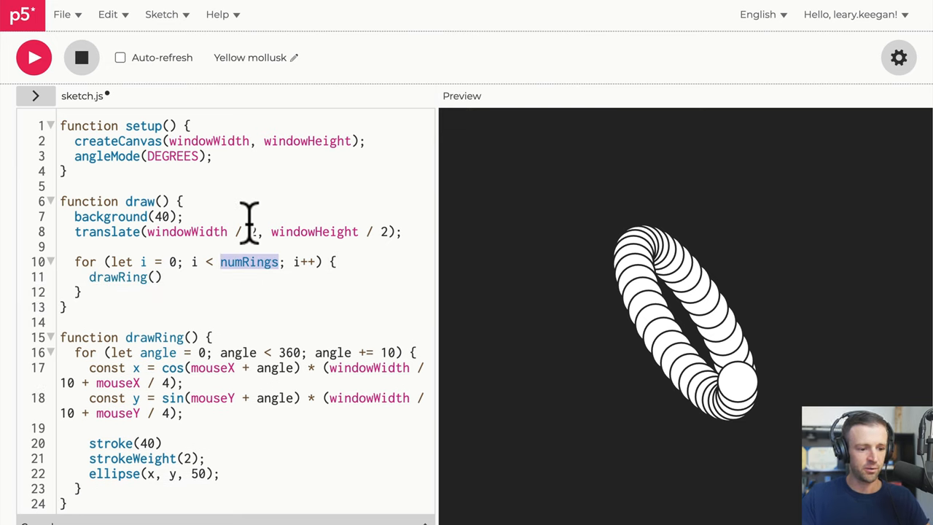
pyautogui.write('let')
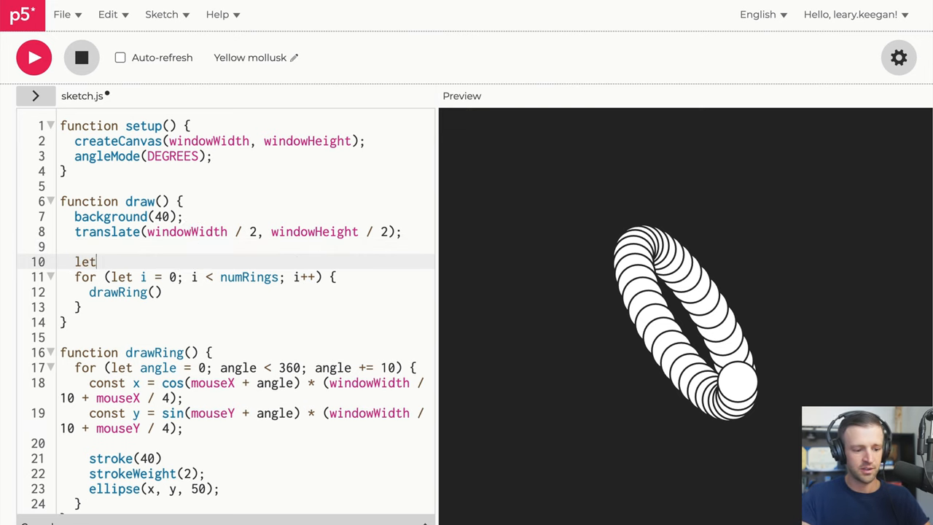
pyautogui.write('numRings')
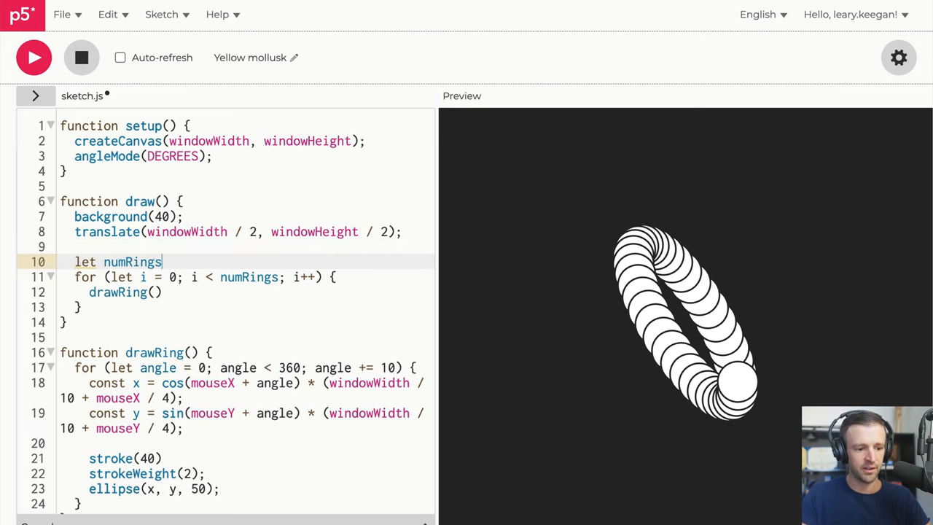
pyautogui.doubleClick(131, 273)
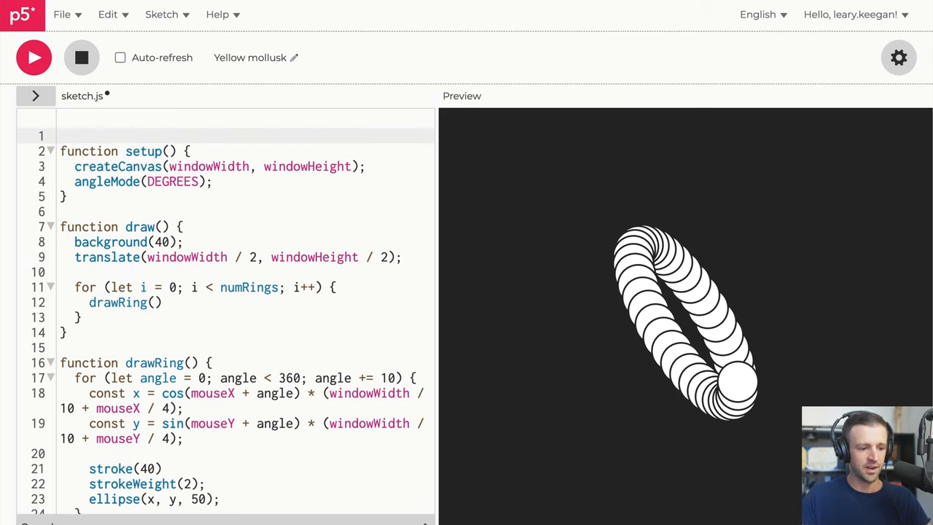
# Declare const numRings = 3 at top level and highlight the translate line.
pyautogui.write('const')
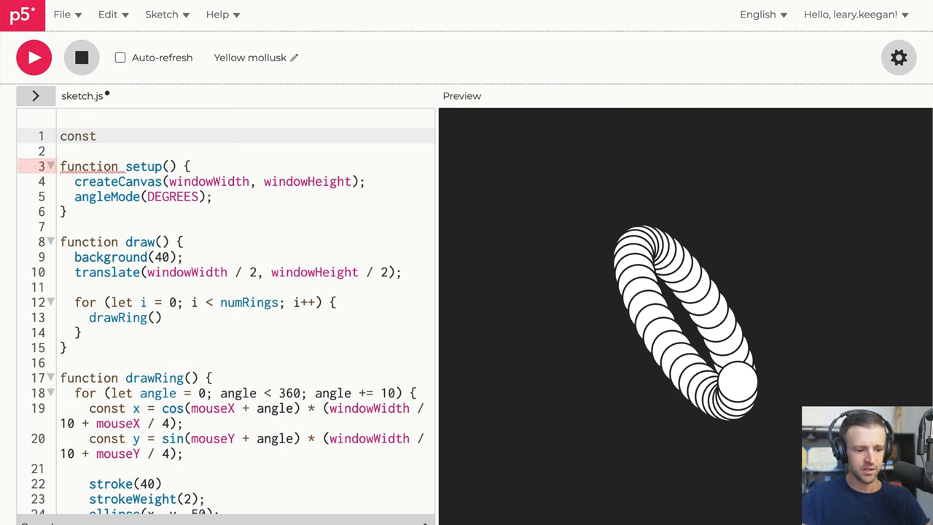
pyautogui.write('numRings = 3')
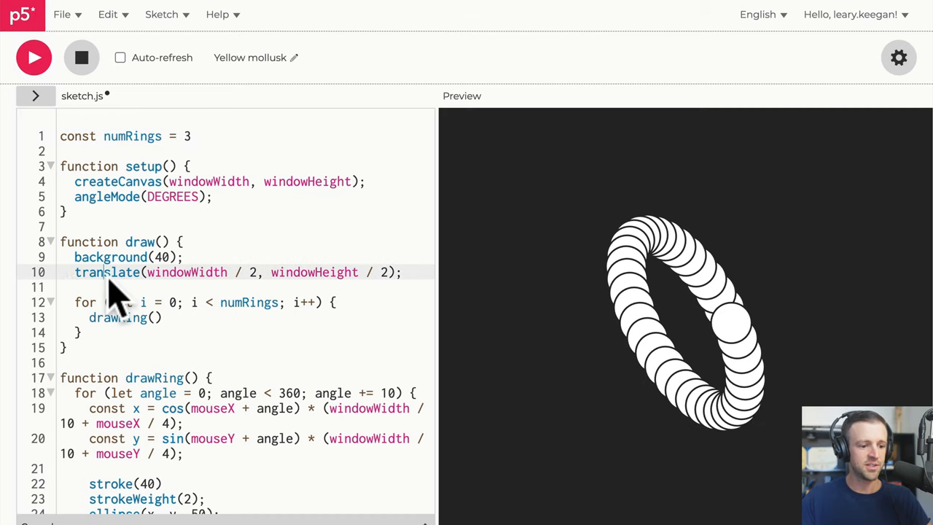
pyautogui.moveTo(74, 272); pyautogui.dragTo(393, 273)
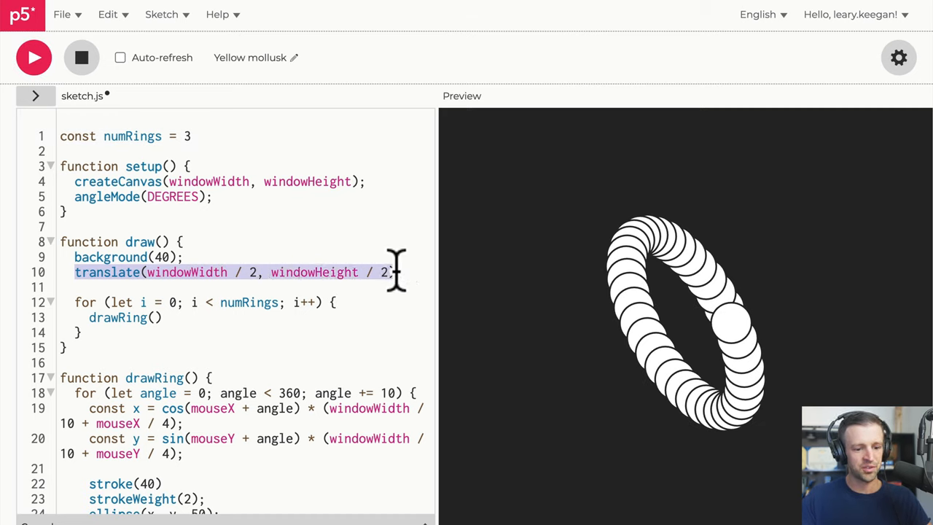
# Add rotate(60); before drawRing() inside the loop and view the rotated rings.
pyautogui.write('r')
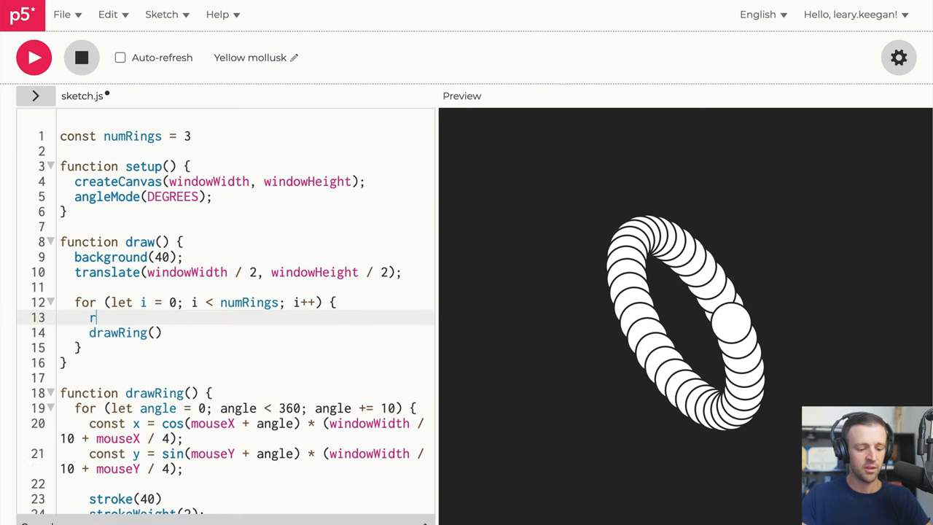
pyautogui.write('rotate()')
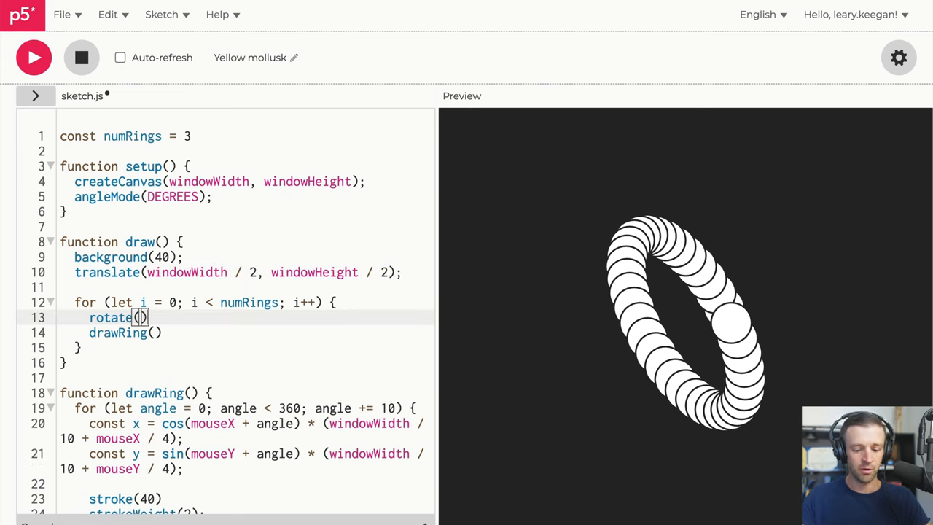
pyautogui.write(';')
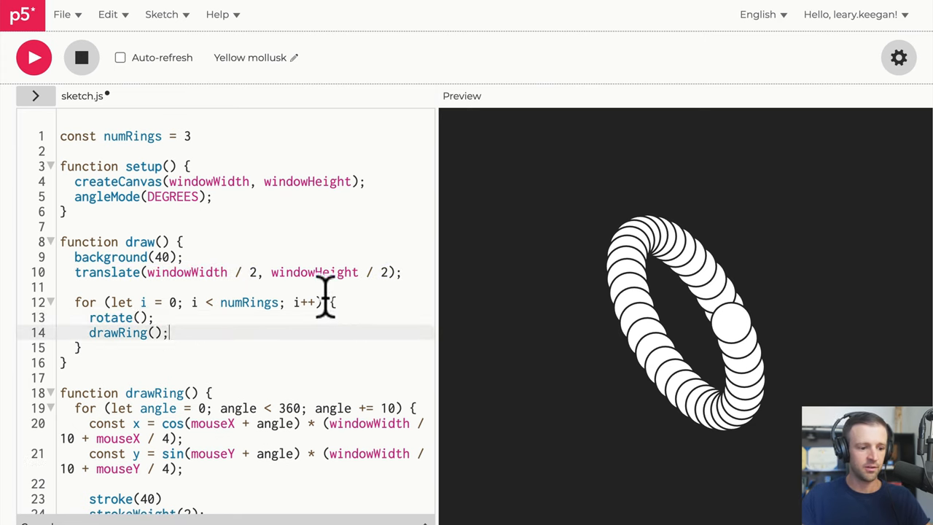
pyautogui.write('0')
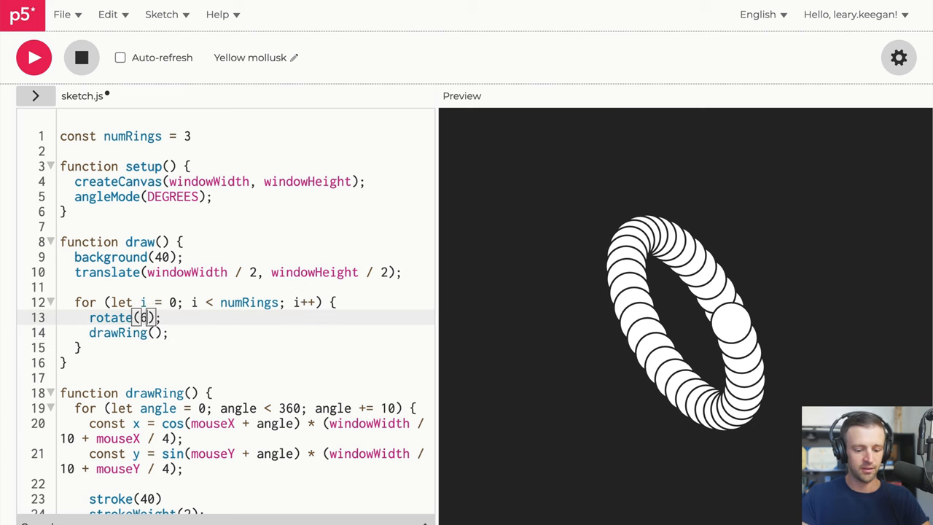
pyautogui.write('60')
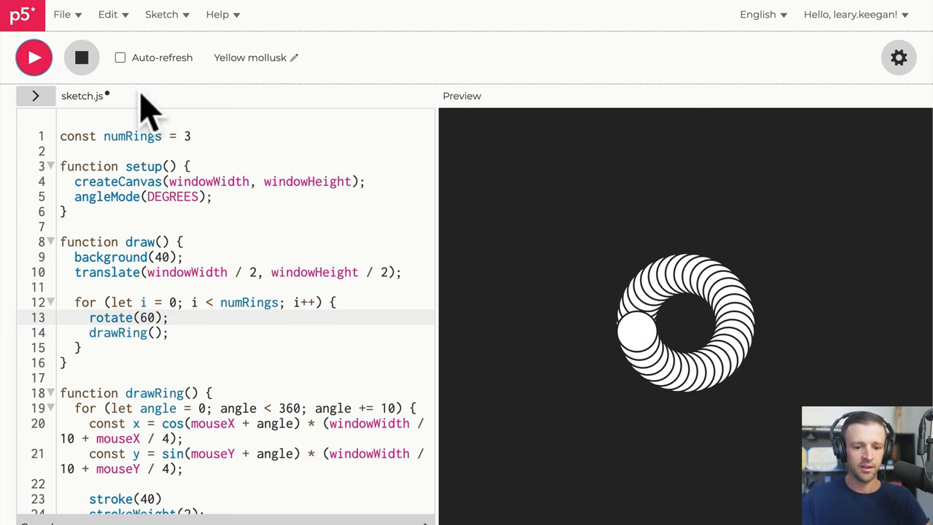
pyautogui.moveTo(554, 314)
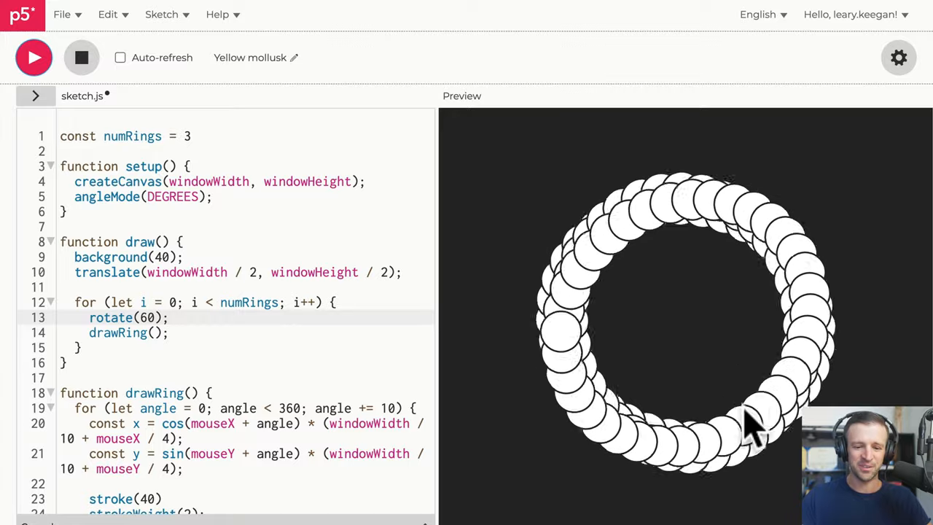
pyautogui.moveTo(586, 507)
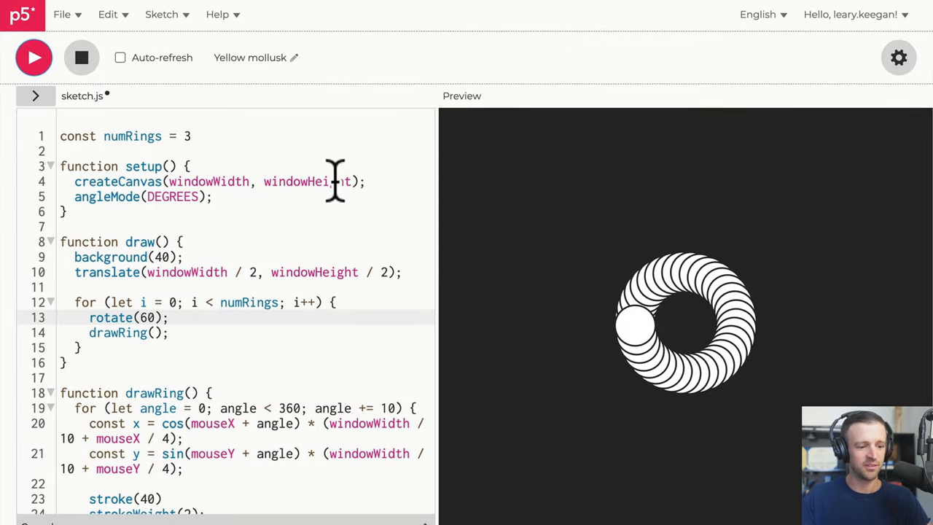
pyautogui.scroll(-3)
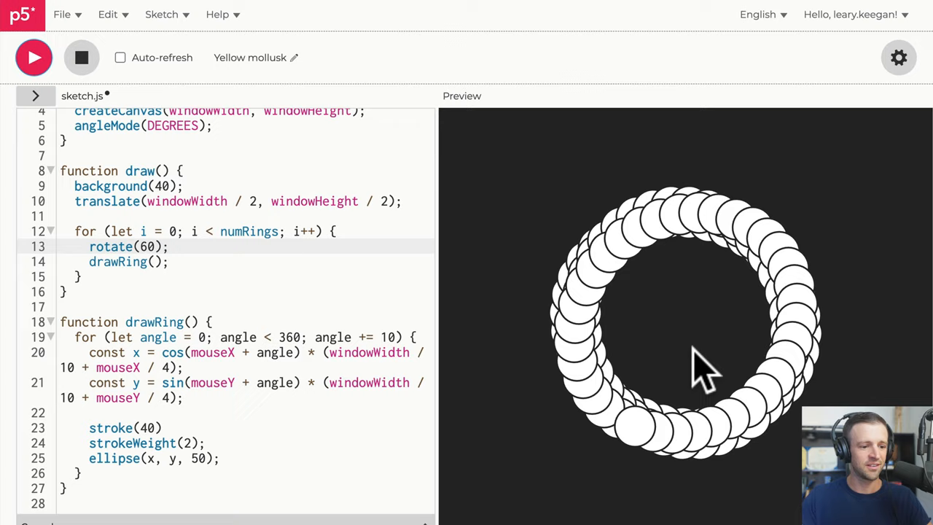
pyautogui.moveTo(780, 379)
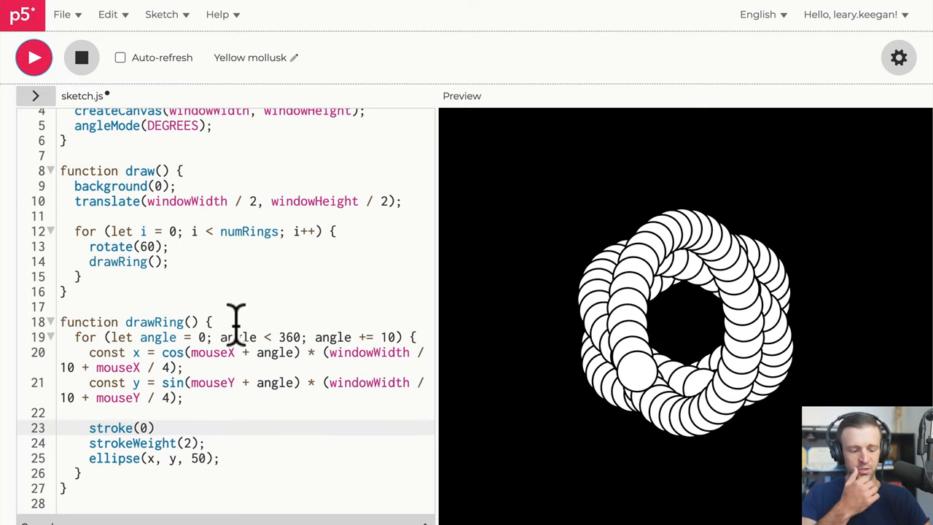
pyautogui.moveTo(192, 415)
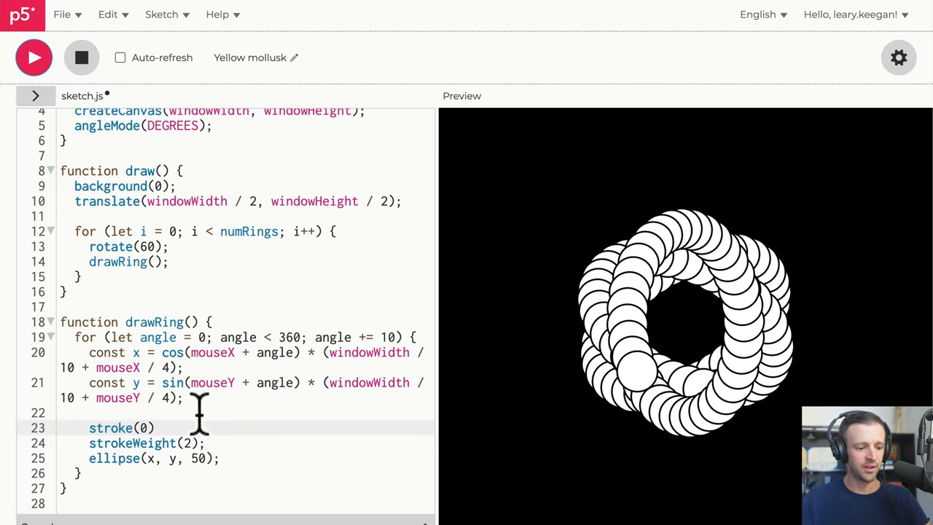
# Insert a fill() call on a new line above stroke in drawRing.
pyautogui.press('Enter')
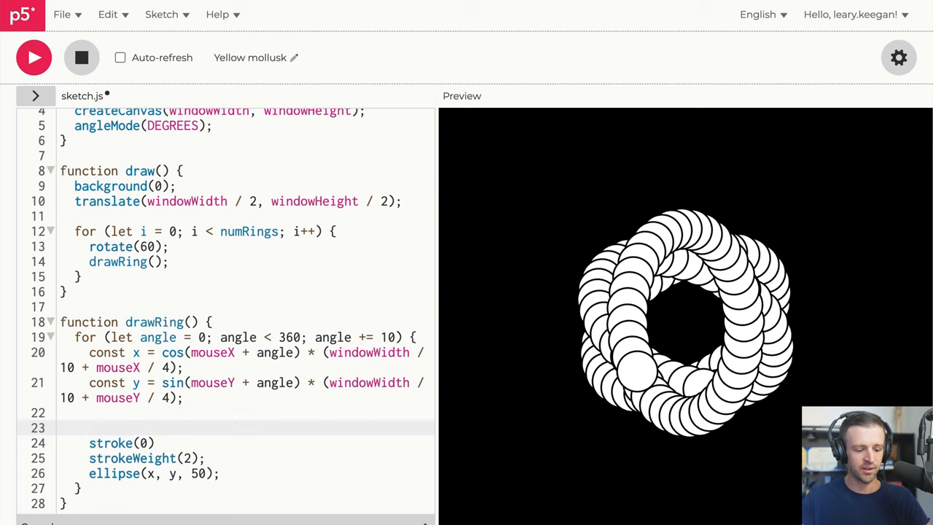
pyautogui.write('fill()')
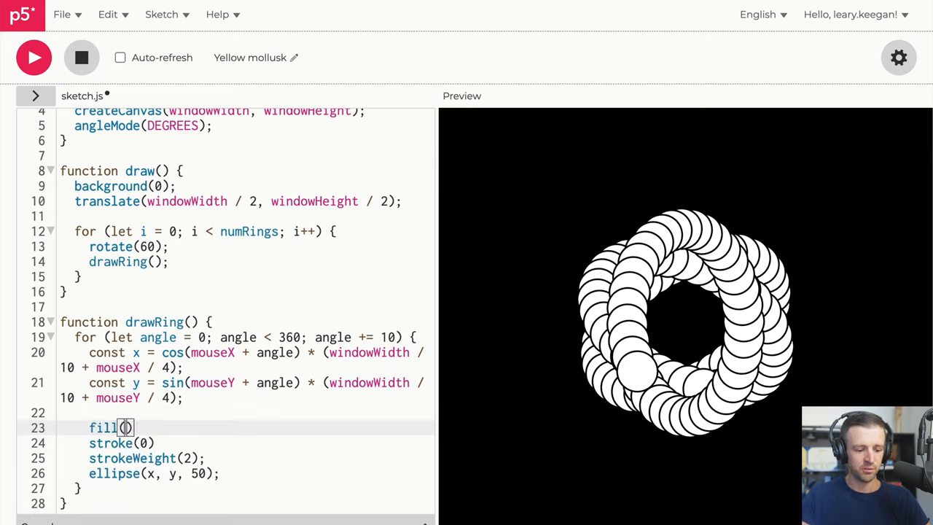
pyautogui.write('30')
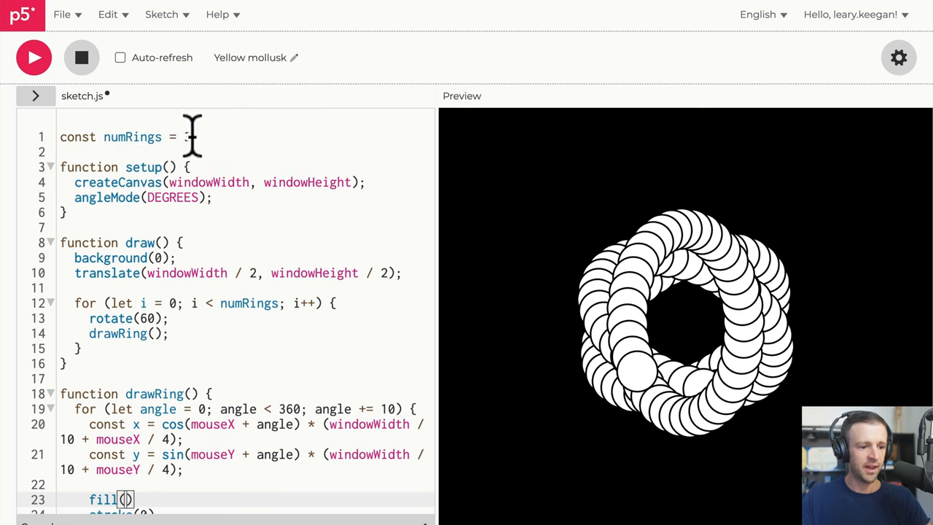
pyautogui.scroll(-3)
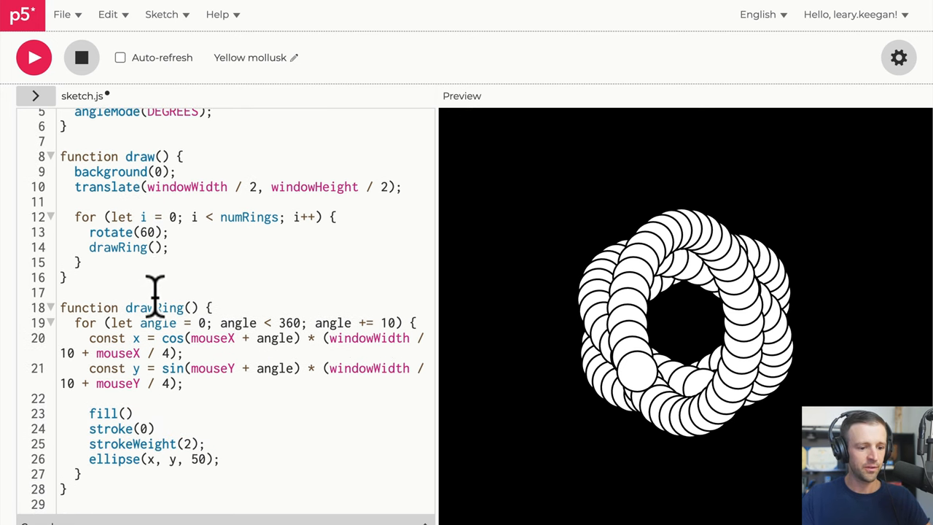
# Use angle as the fill value and begin replacing mouse input with frameCount.
pyautogui.moveTo(178, 324); pyautogui.dragTo(393, 324)
pyautogui.write('angle')
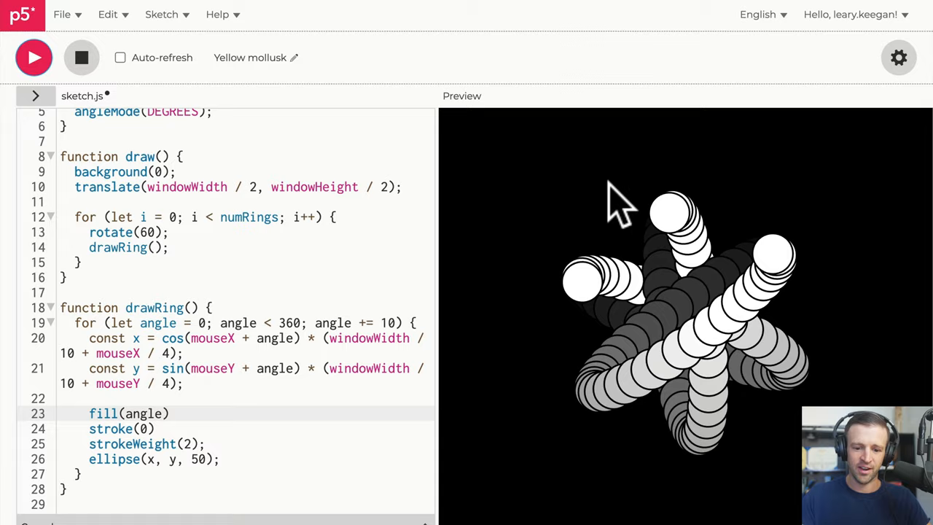
pyautogui.moveTo(576, 177)
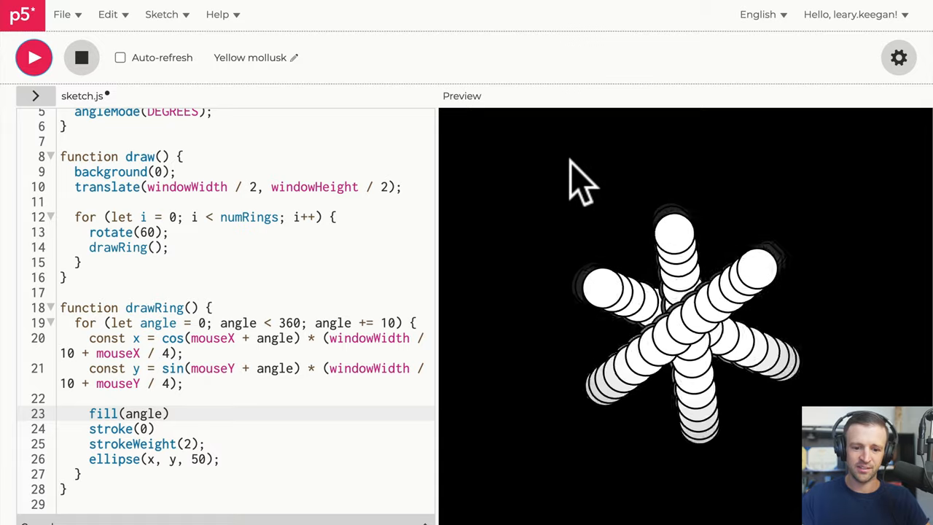
pyautogui.moveTo(605, 158)
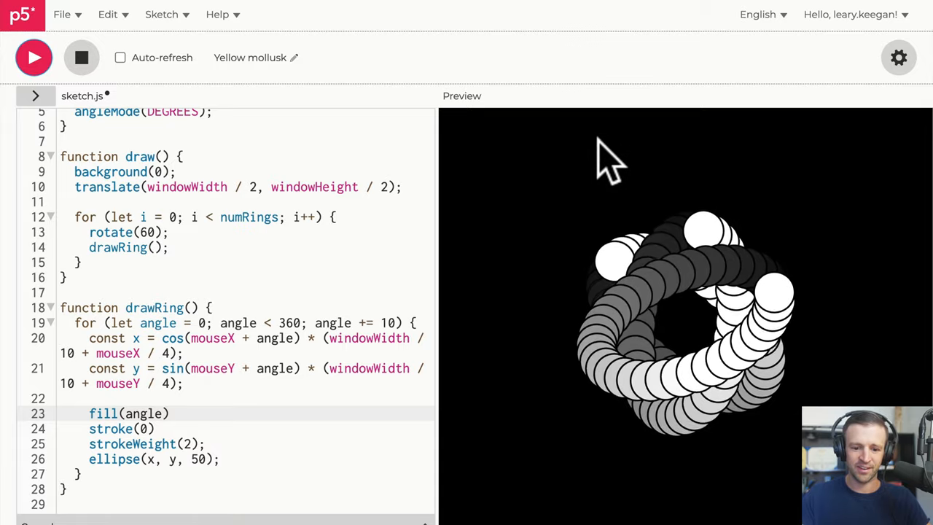
pyautogui.moveTo(670, 196)
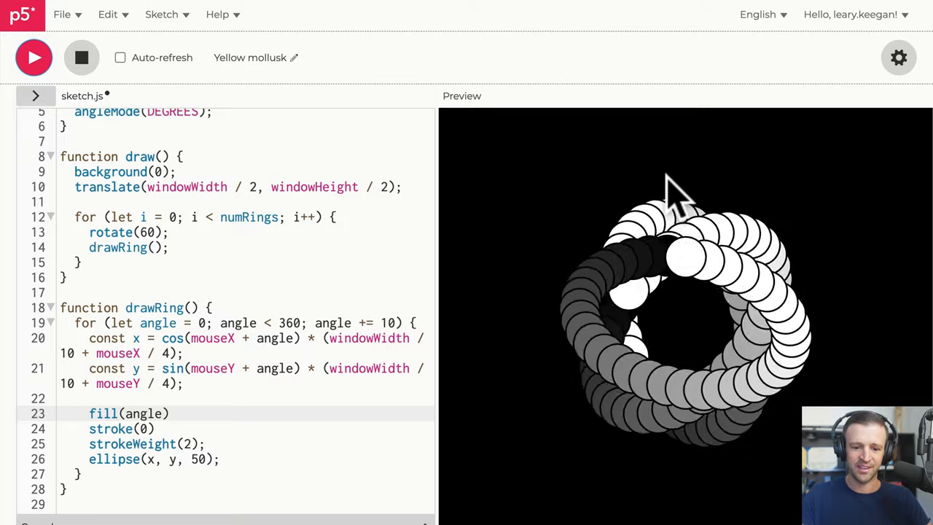
pyautogui.moveTo(773, 231)
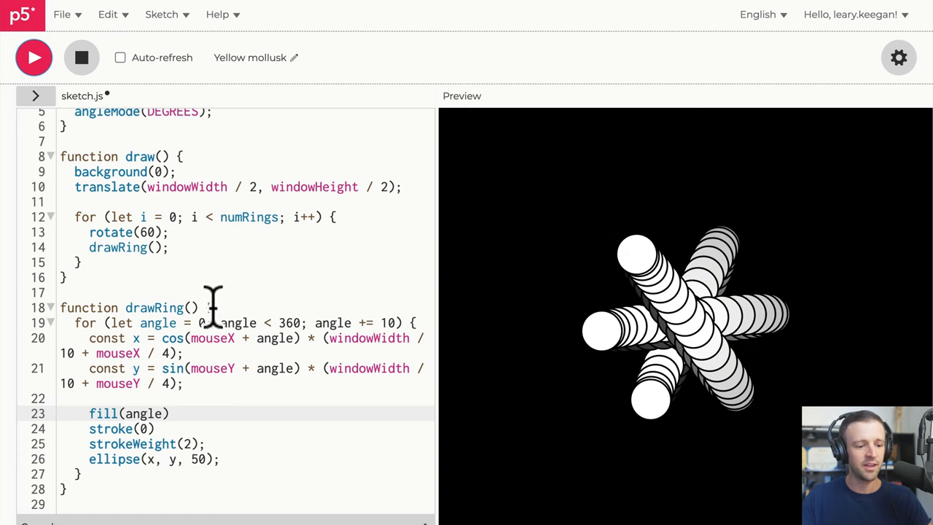
pyautogui.write('frameCount')
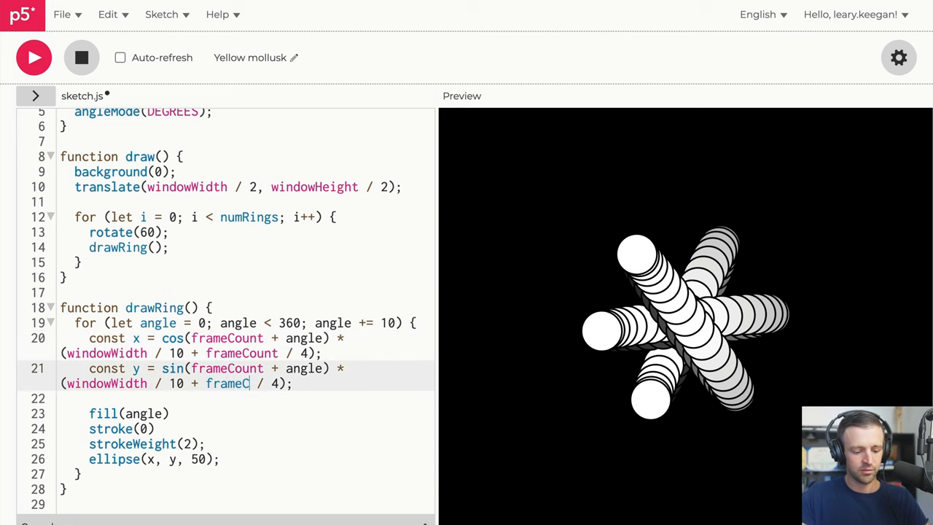
# Run the sketch with frameCount-driven x and frameCount / 2 y, then stop it.
pyautogui.click(34, 56)
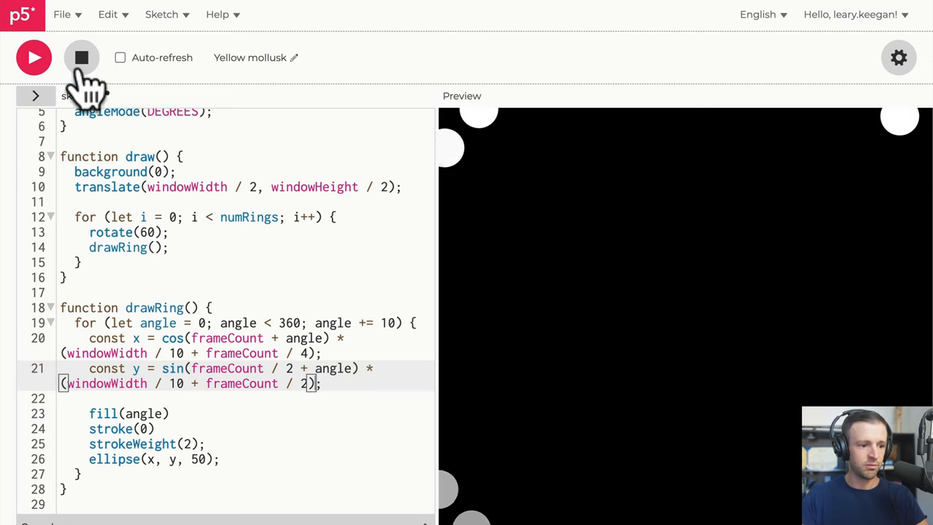
pyautogui.click(32, 56)
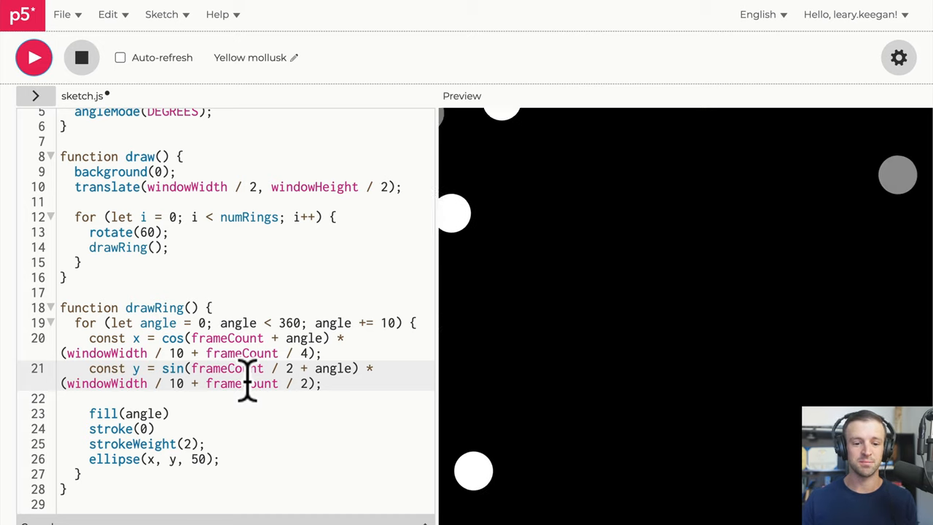
# Stop the sketch repeatedly, then play it again so the animation restarts from frame zero.
pyautogui.click(81, 58)
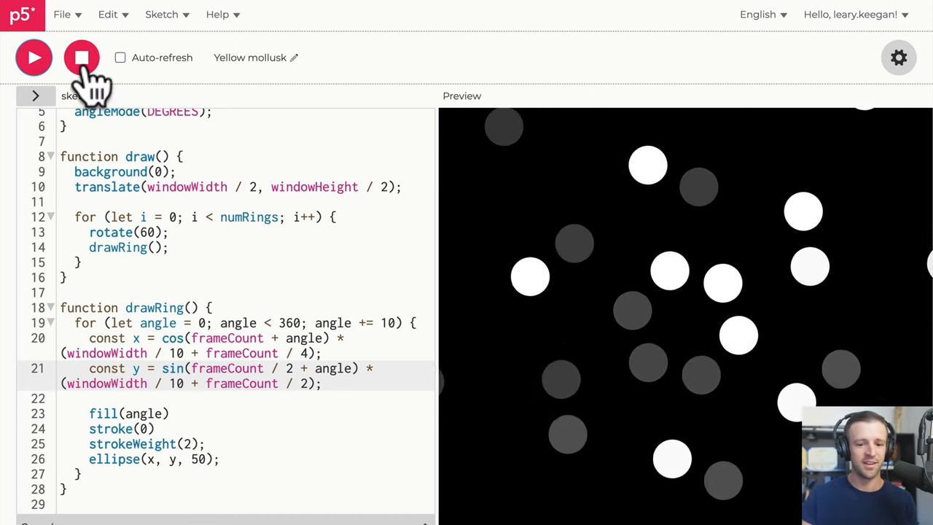
pyautogui.click(82, 59)
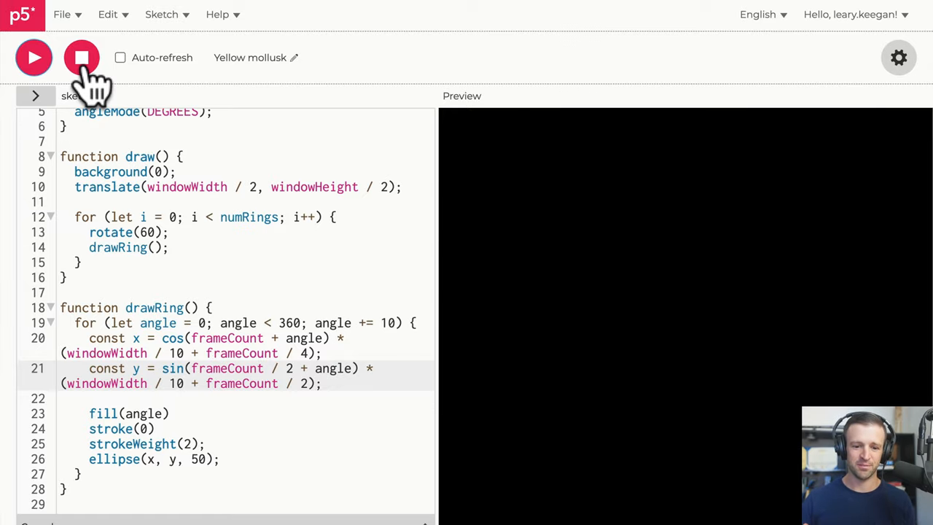
pyautogui.click(32, 58)
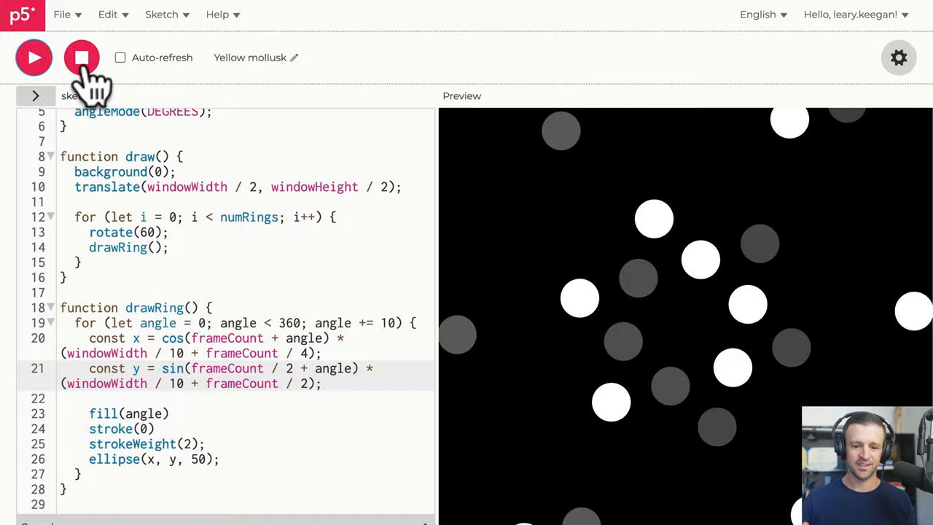
pyautogui.click(81, 58)
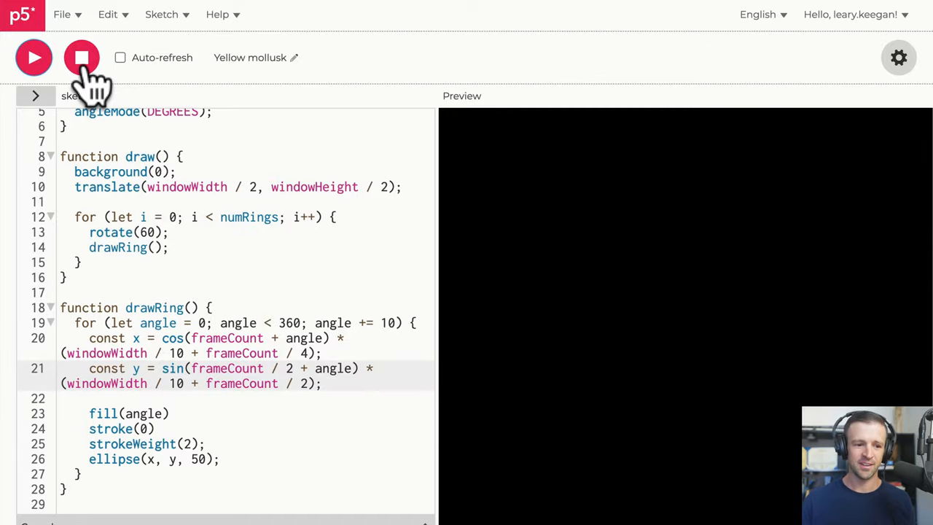
pyautogui.click(32, 57)
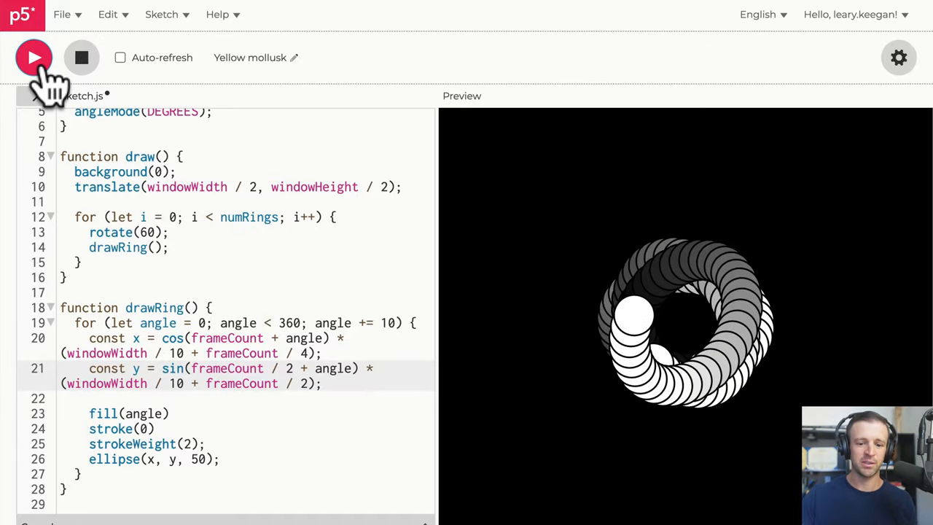